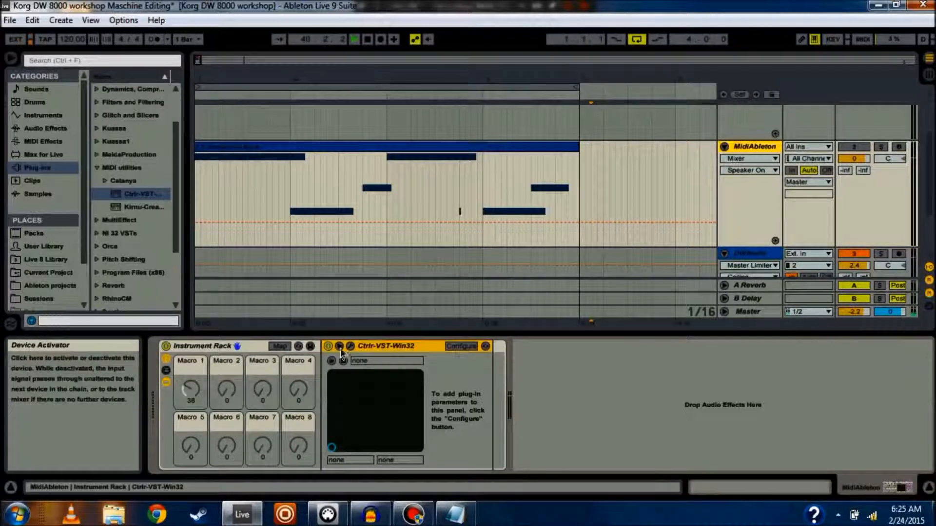
Open the Ctrlr DW-8000 editor panel to look it over, then close it.
left_click(332, 360)
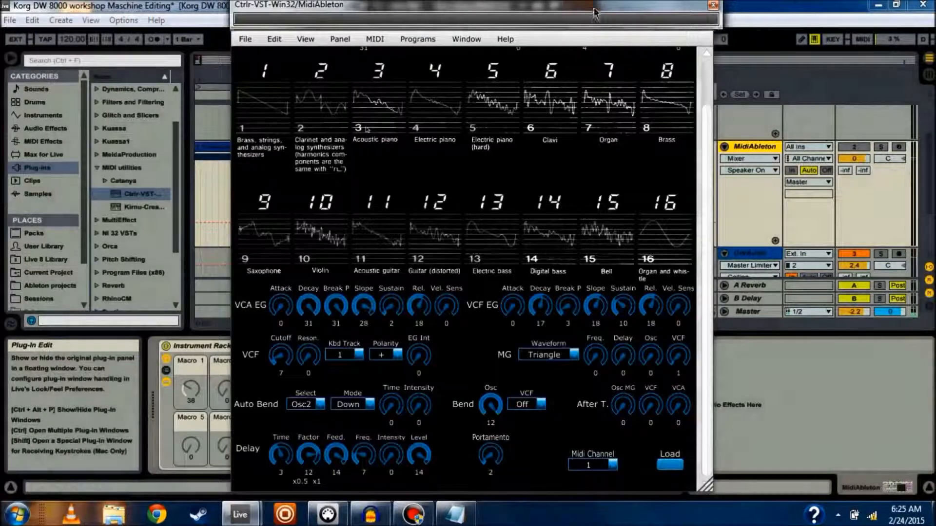
left_click(712, 5)
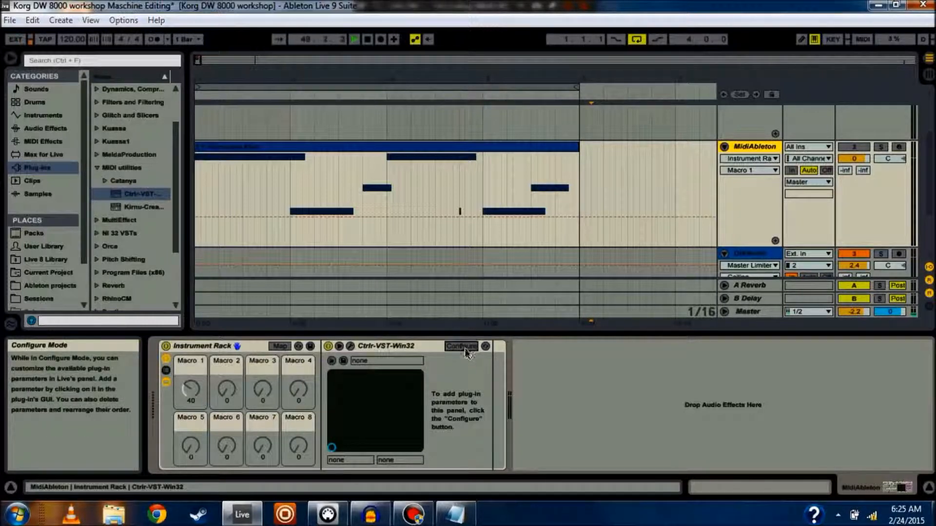
In Configure mode, expose cutoff, resonance, OSC1 and OSC2 waveforms, and OSC2 level.
left_click(462, 346)
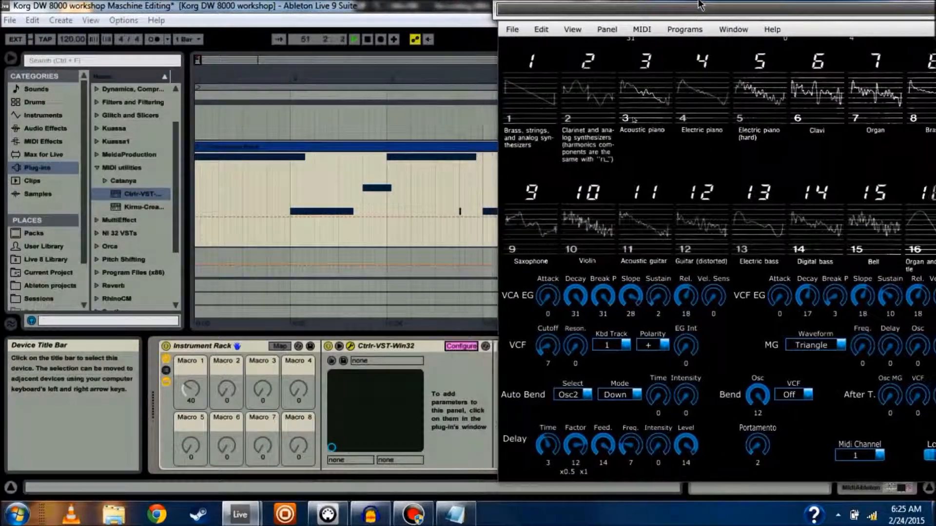
left_click(460, 346)
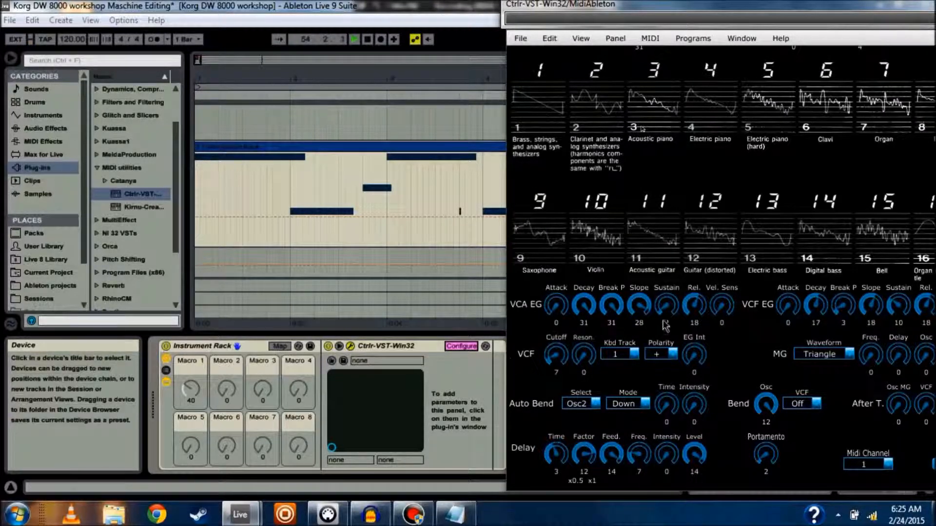
left_click(555, 357)
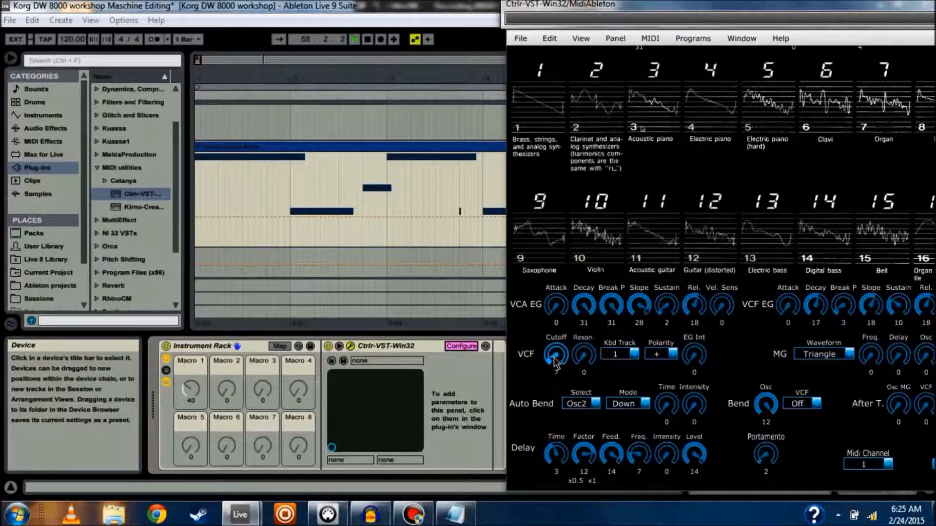
left_click(555, 357)
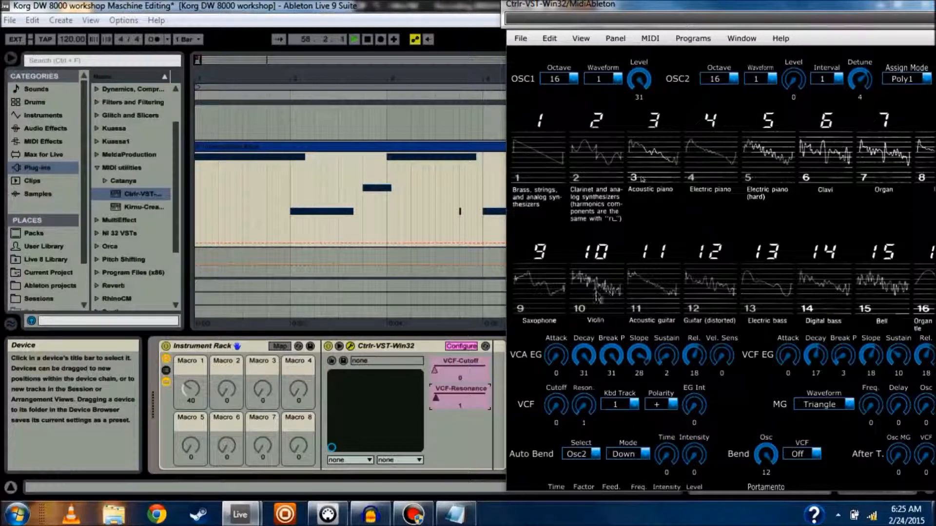
left_click(603, 77)
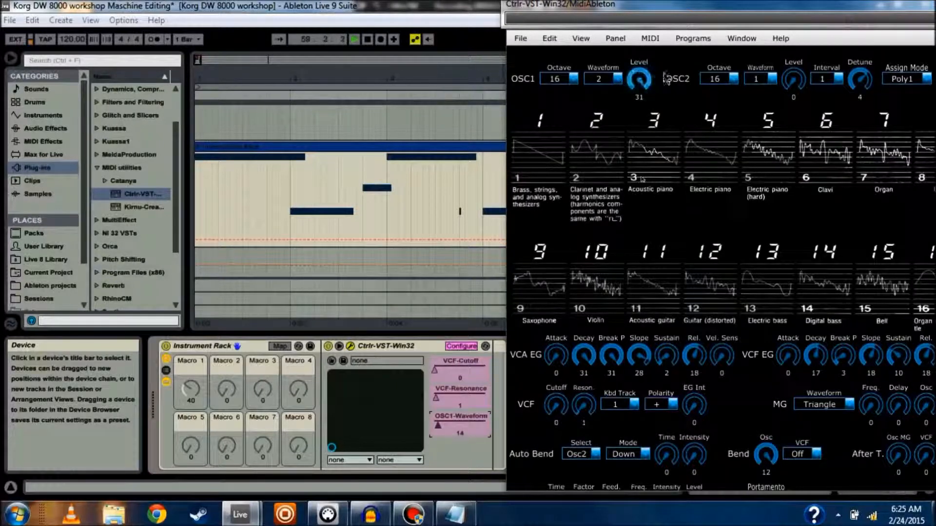
left_click(759, 78)
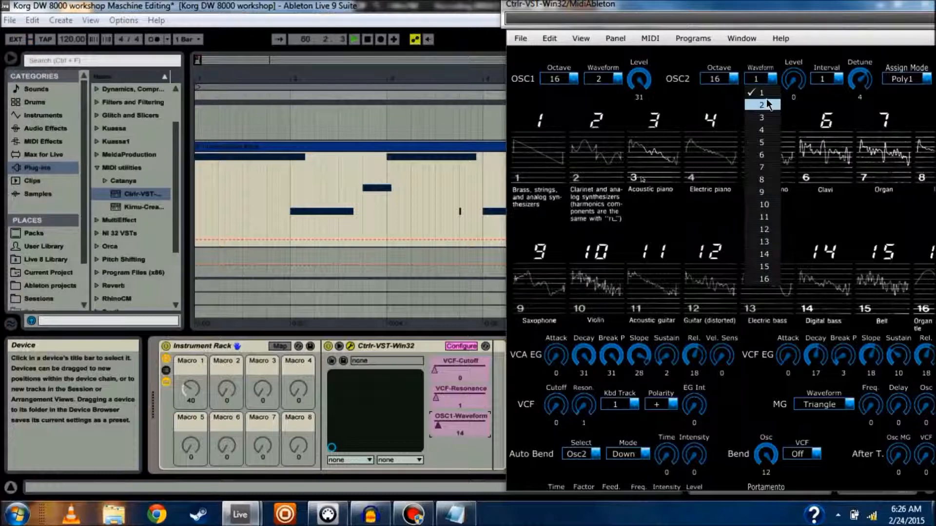
left_click(762, 104)
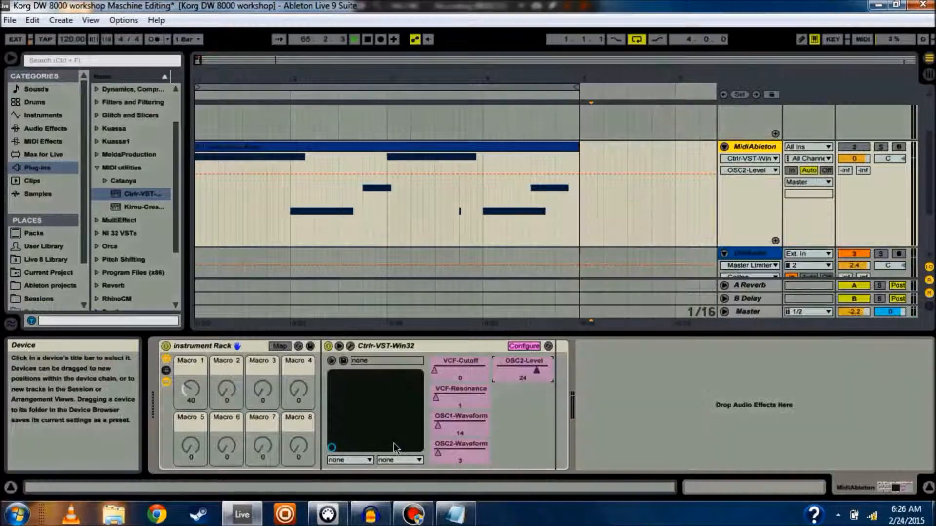
Leave Configure mode and map the five exposed DW-8000 parameters to Macros 1–5.
left_click(523, 346)
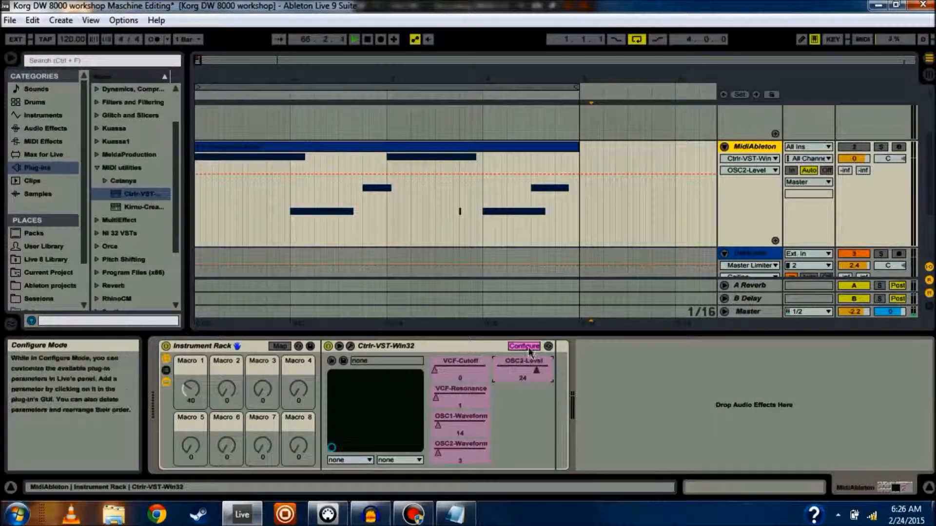
left_click(523, 346)
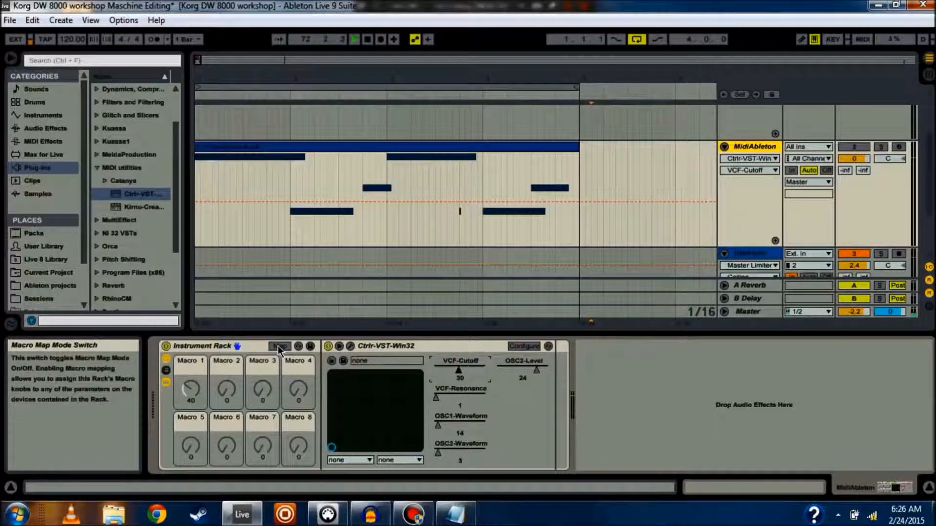
left_click(279, 346)
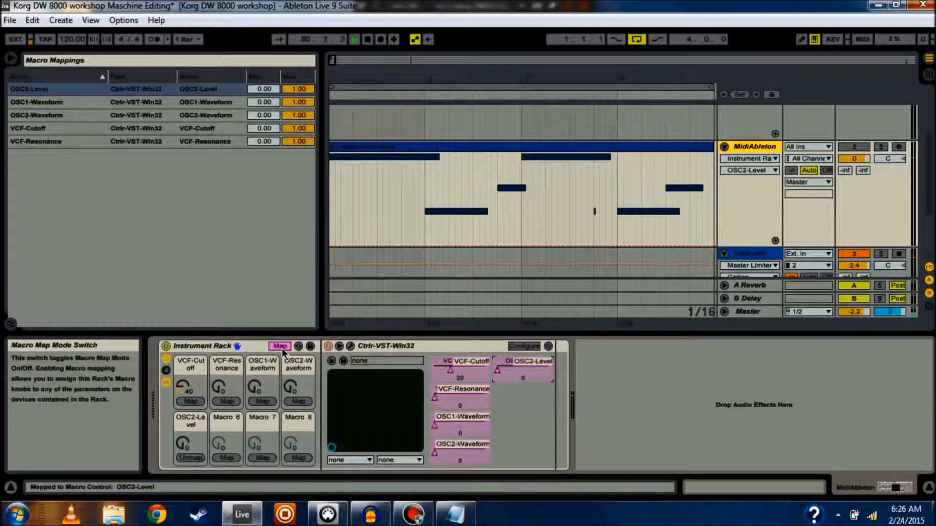
left_click(279, 346)
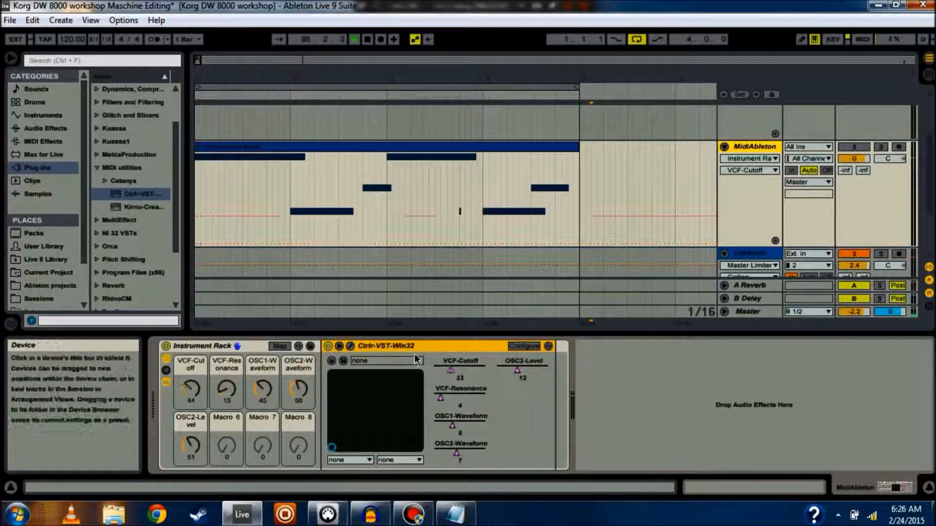
View Instrument Rack and Ctrlr-VST automation in the device chooser, then return to VCF-Resonance.
left_click(545, 346)
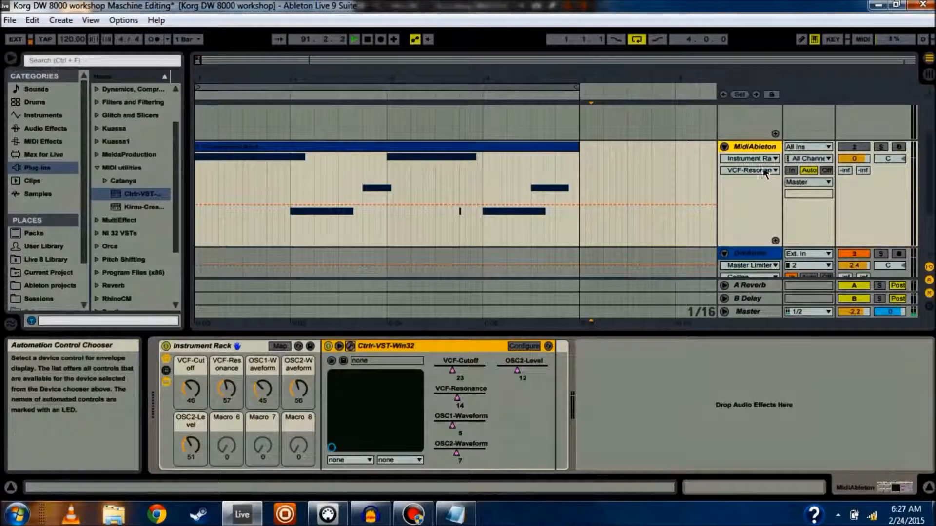
left_click(749, 170)
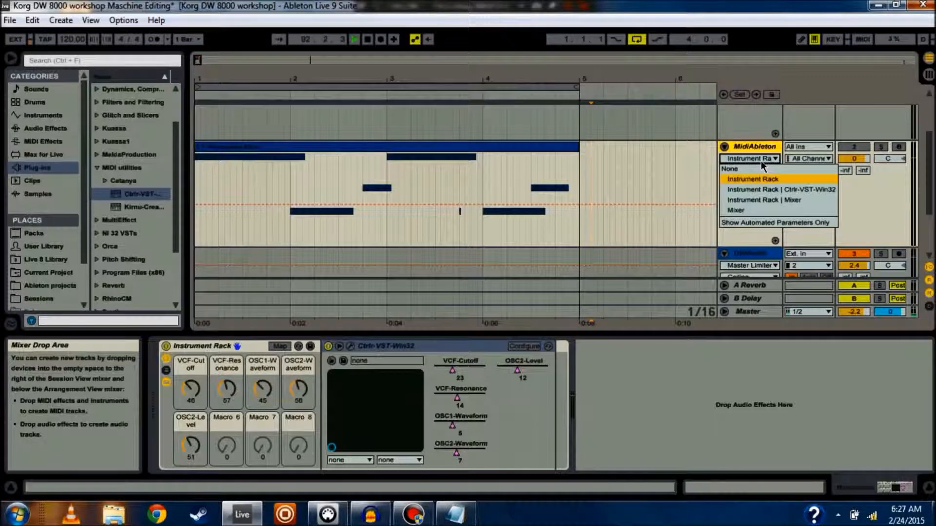
left_click(776, 170)
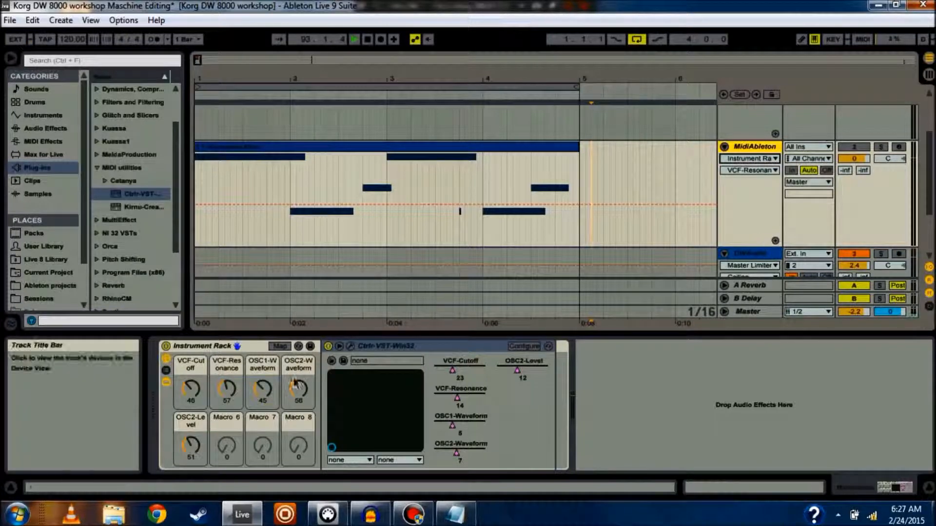
mouse_move(465, 387)
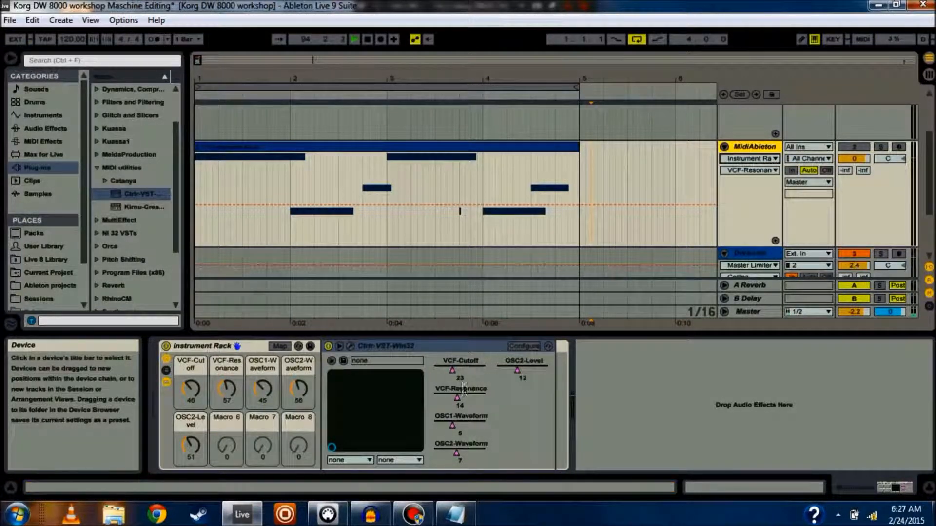
mouse_move(751, 156)
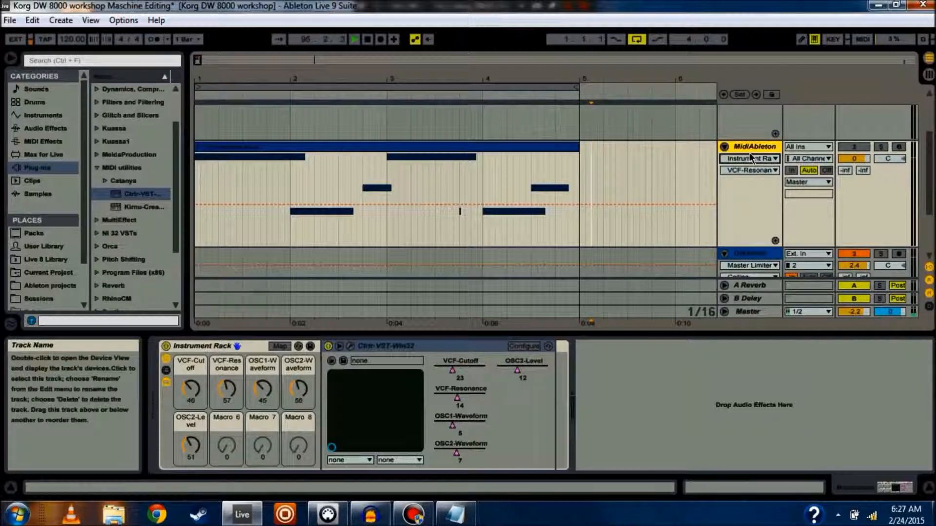
left_click(751, 170)
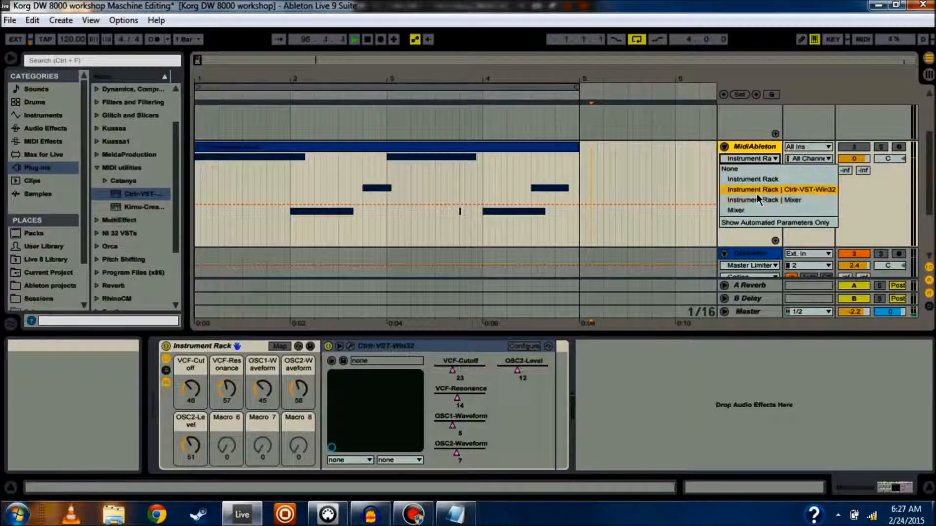
left_click(780, 189)
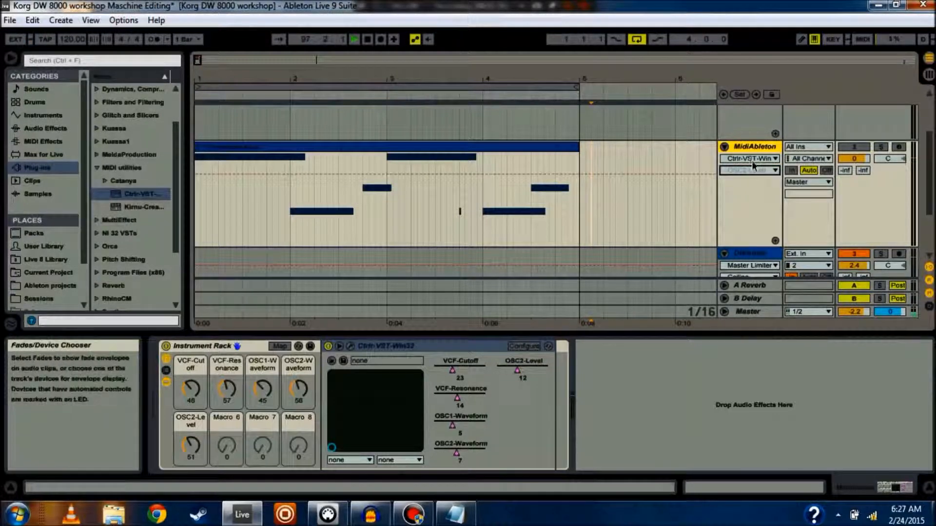
left_click(750, 170)
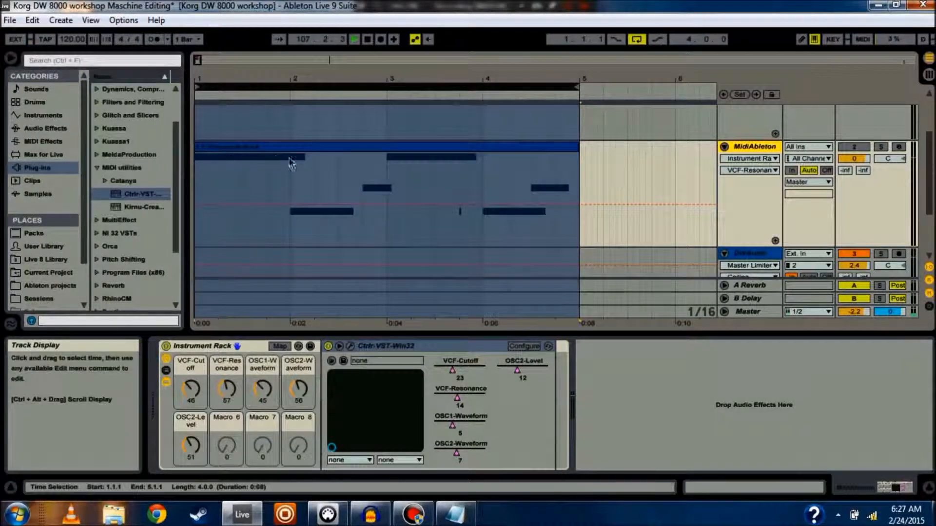
Start playback and enable Arrangement Record to capture knob moves as automation.
left_click(283, 165)
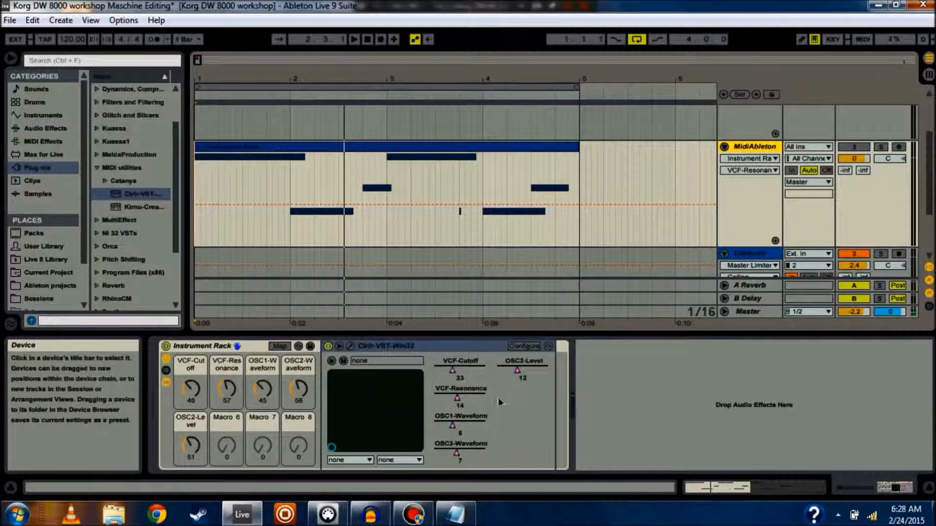
left_click(132, 193)
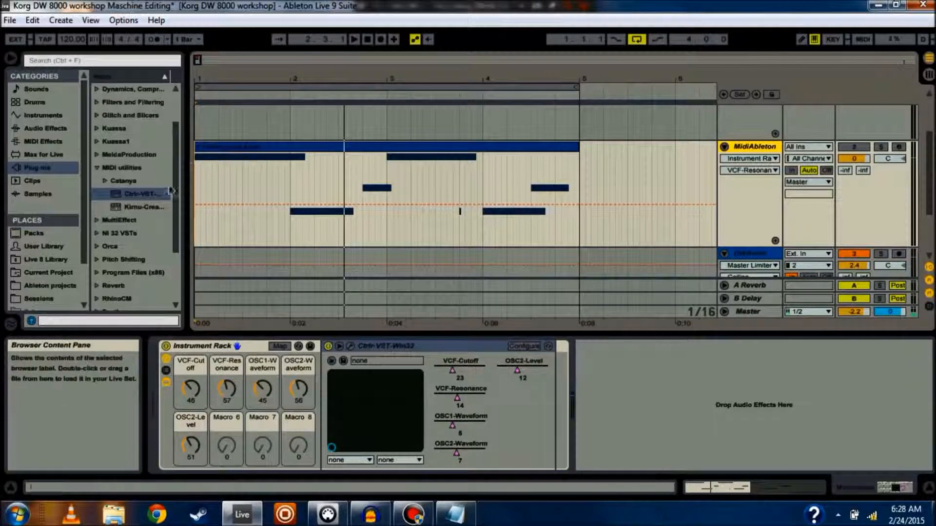
mouse_move(220, 259)
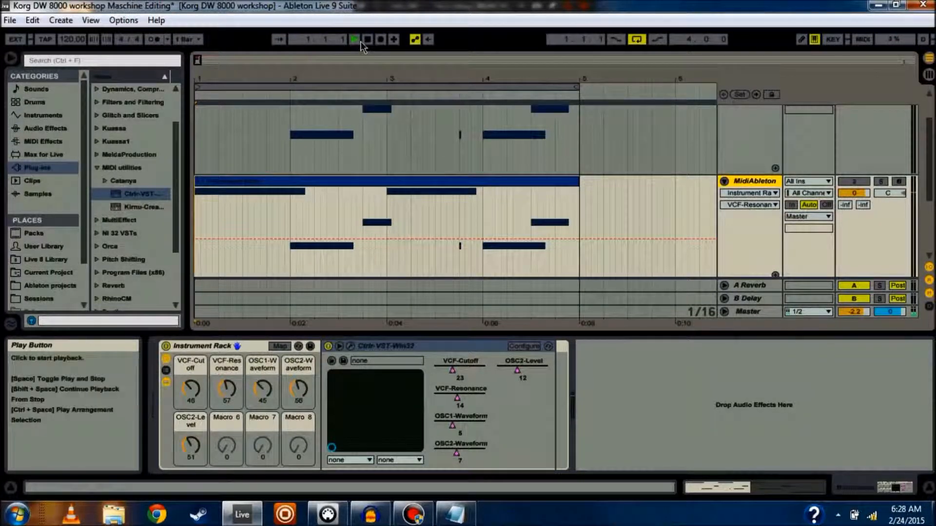
mouse_move(381, 40)
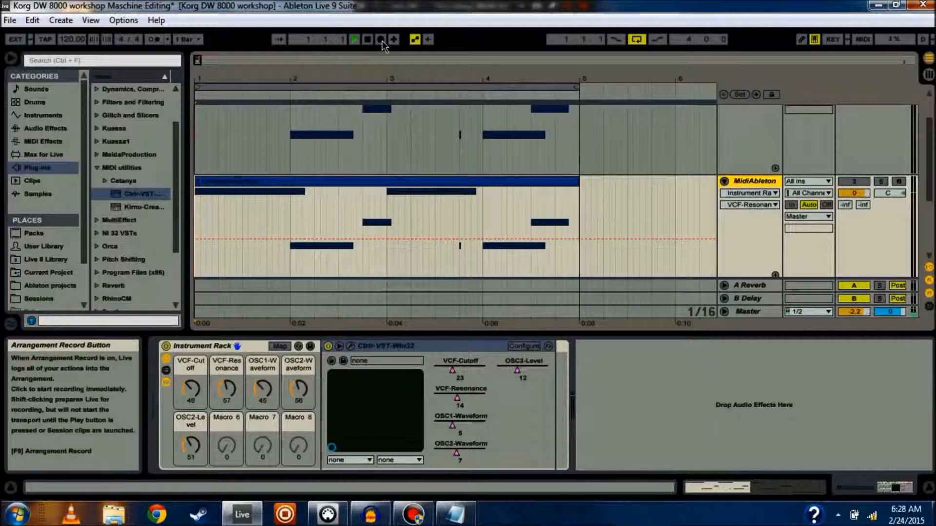
mouse_move(331, 56)
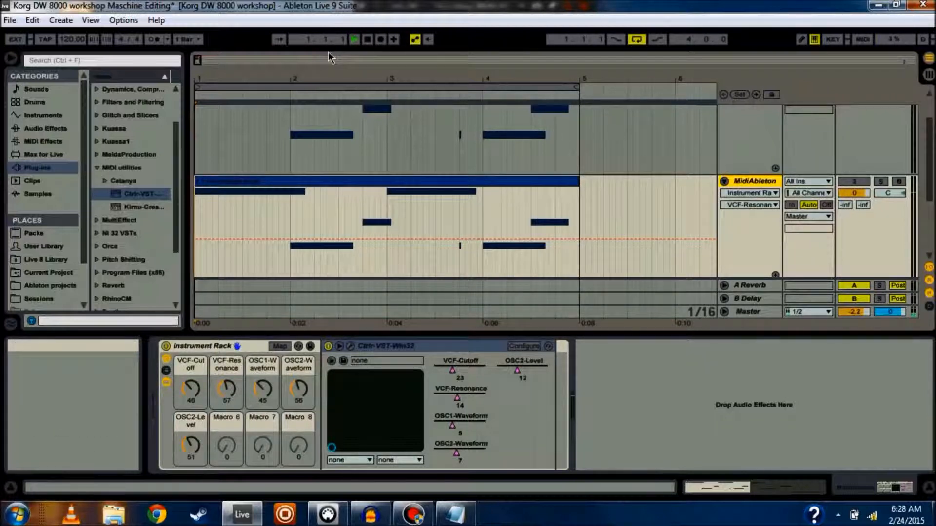
mouse_move(353, 40)
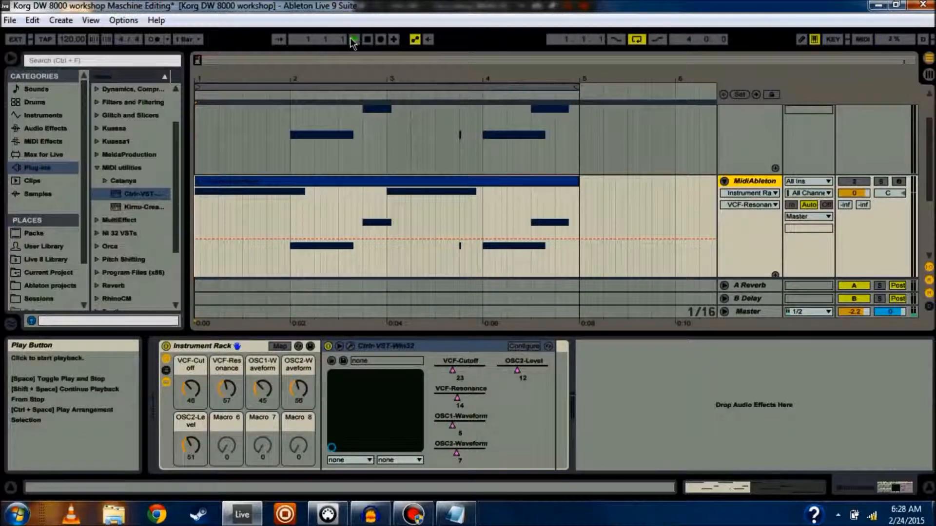
mouse_move(347, 47)
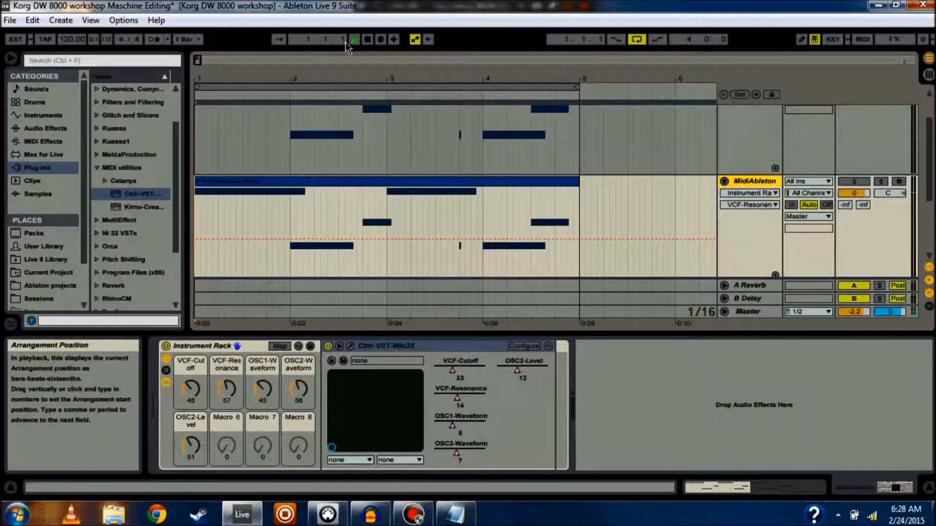
mouse_move(353, 39)
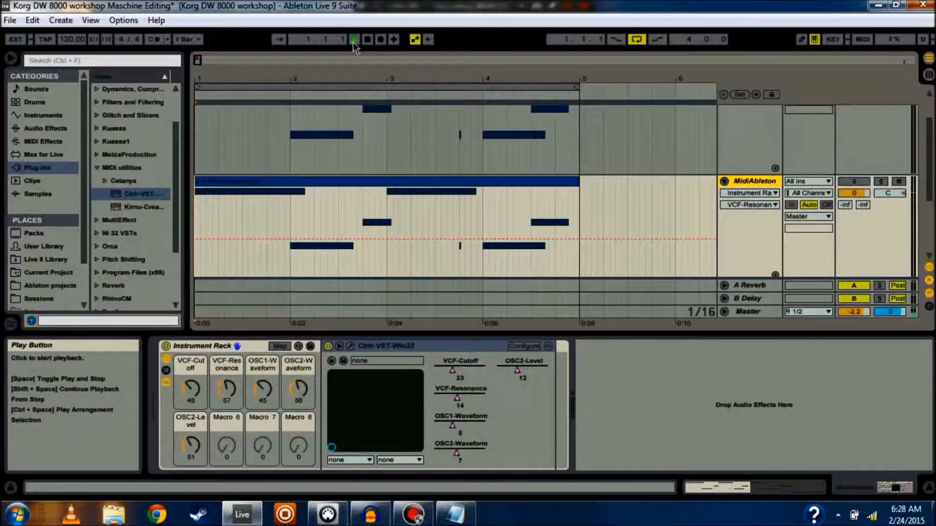
mouse_move(380, 40)
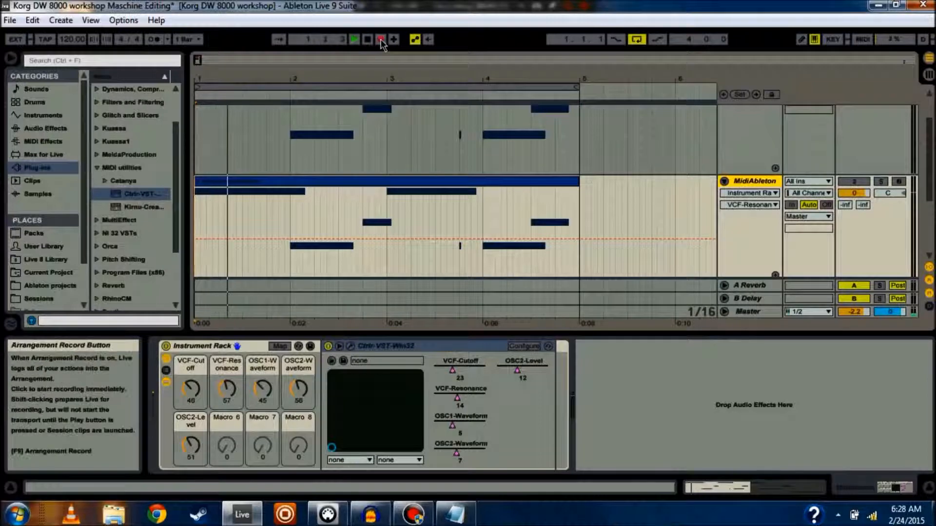
Record a rising and falling VCF-Cutoff envelope over the clip, then stop recording.
left_click(381, 39)
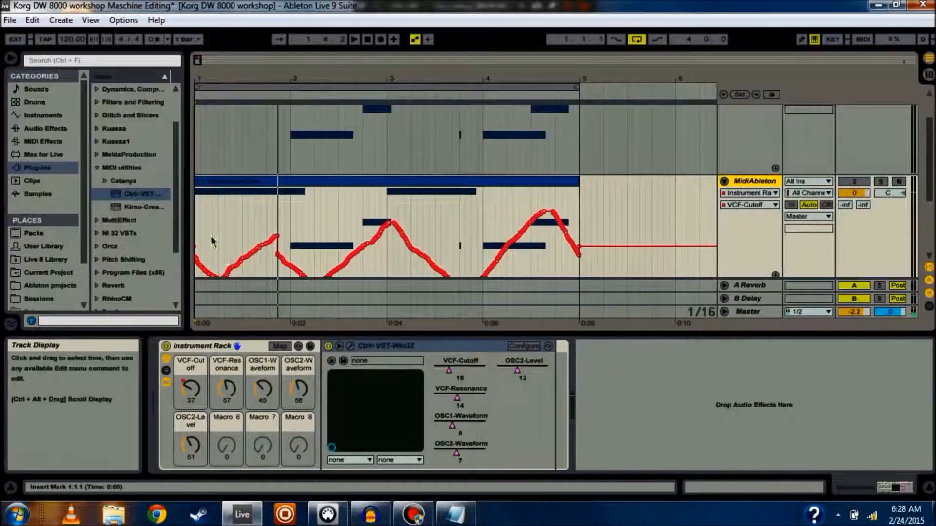
mouse_move(475, 266)
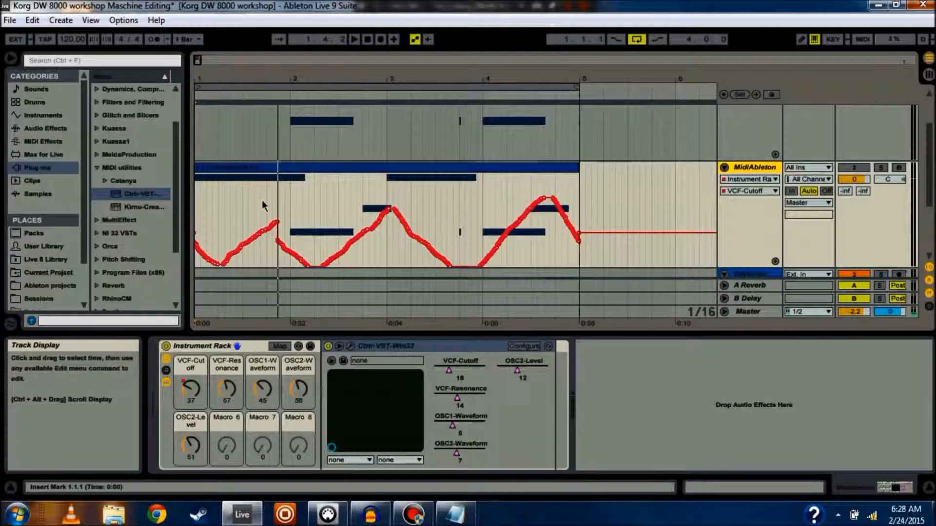
mouse_move(399, 207)
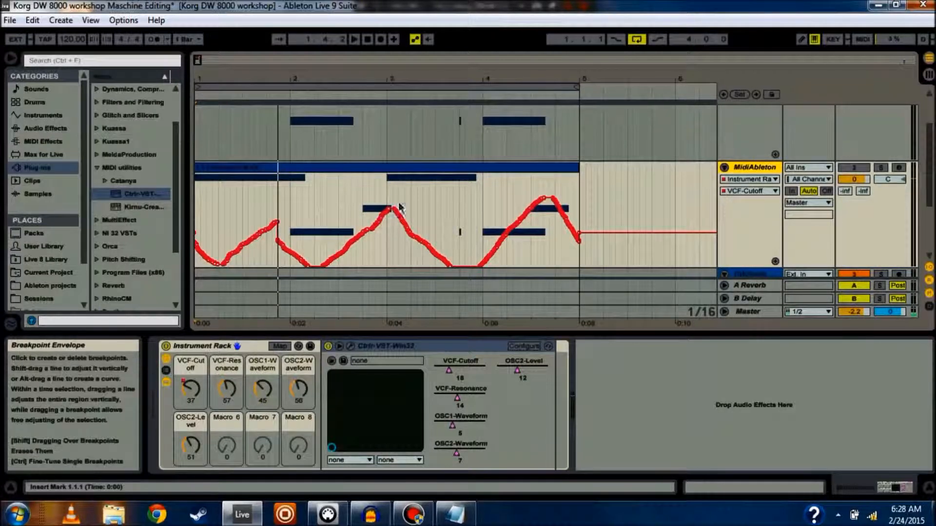
mouse_move(481, 210)
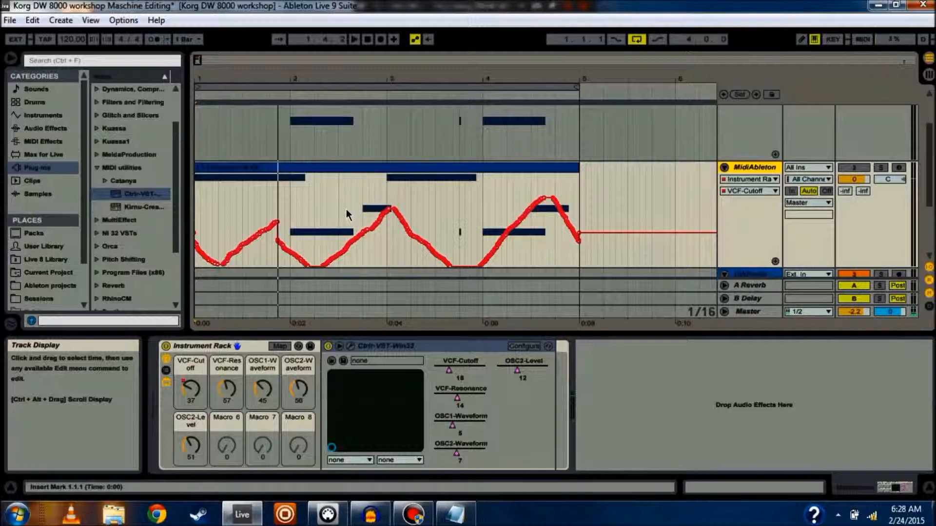
left_click(353, 39)
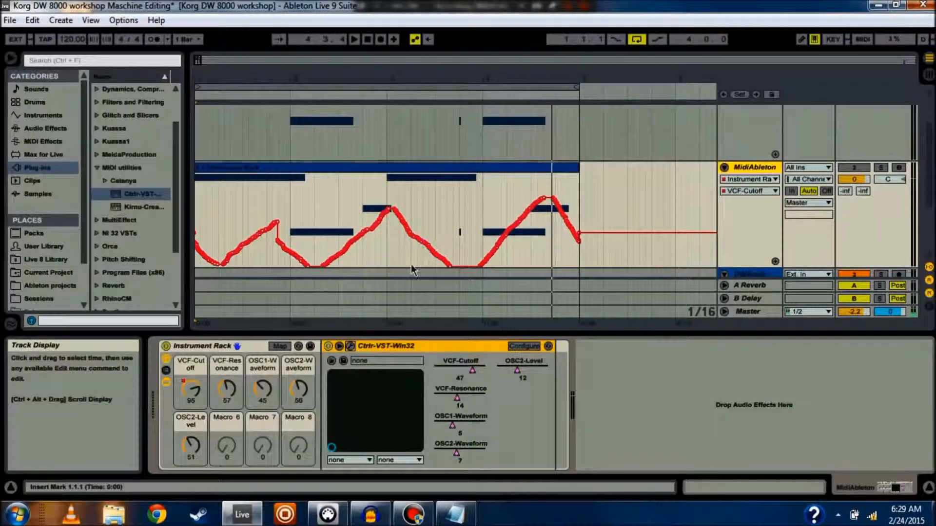
mouse_move(687, 181)
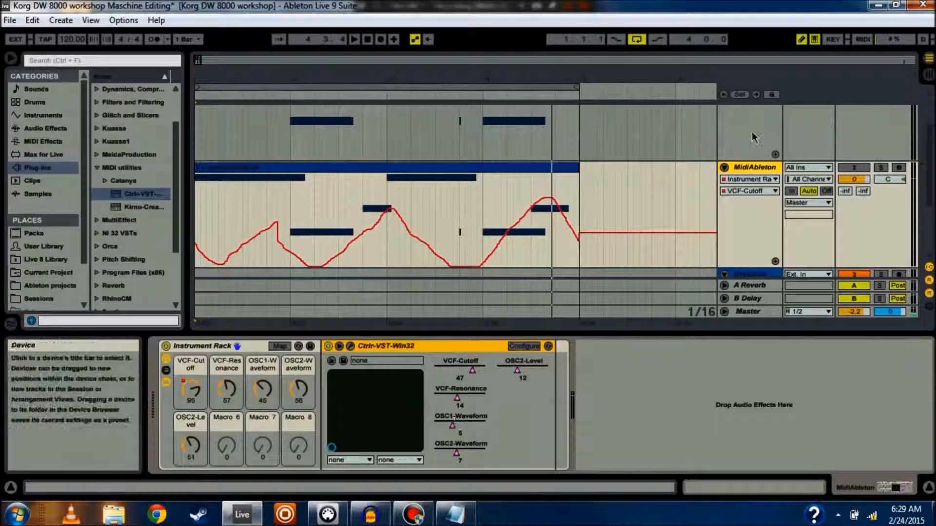
mouse_move(803, 40)
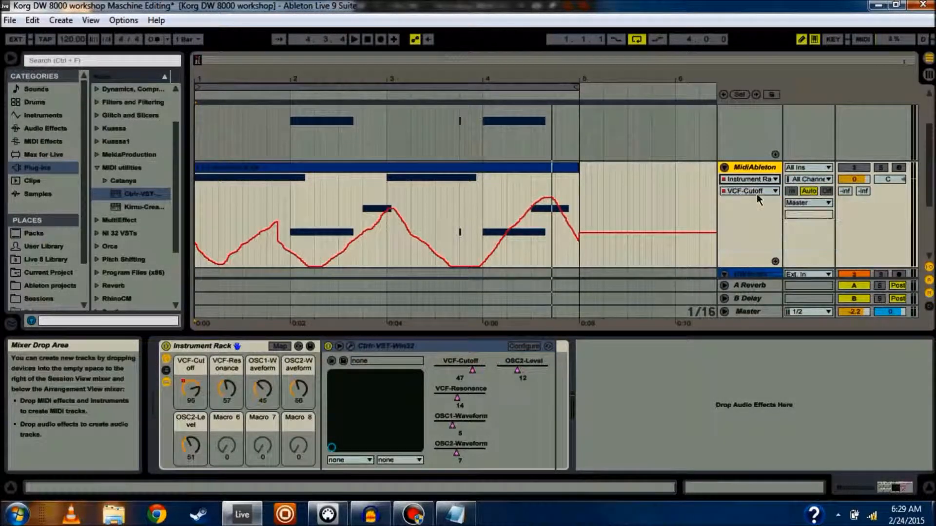
Open the automation parameter list to choose OSC1-Waveform.
left_click(749, 190)
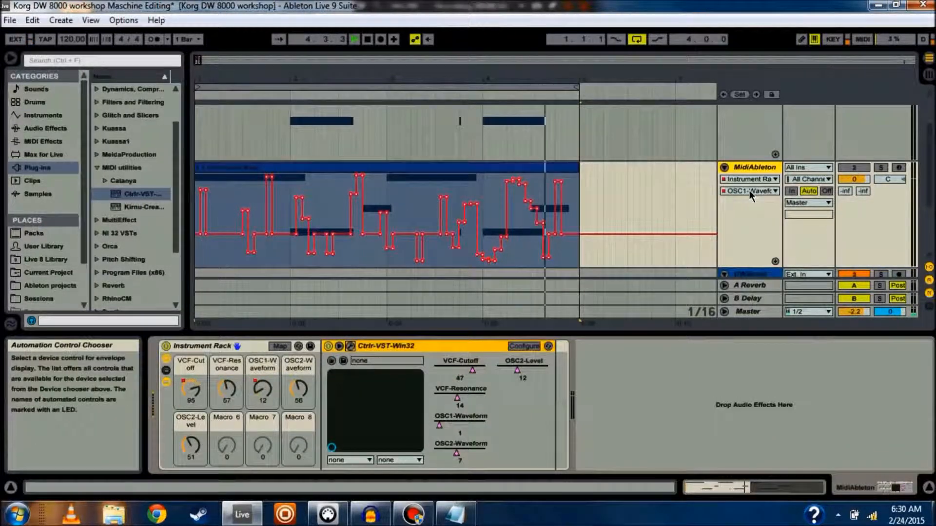
Switch the automation chooser to another parameter's envelope.
left_click(750, 191)
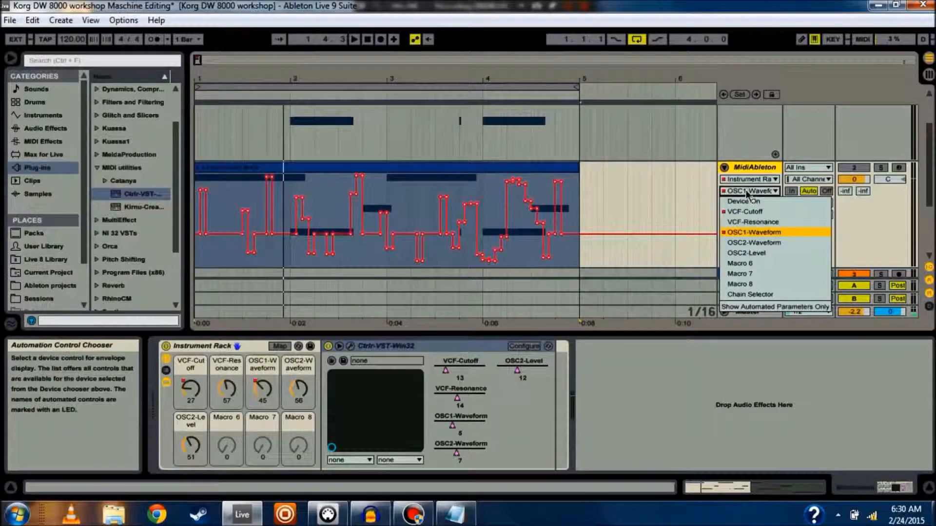
left_click(745, 253)
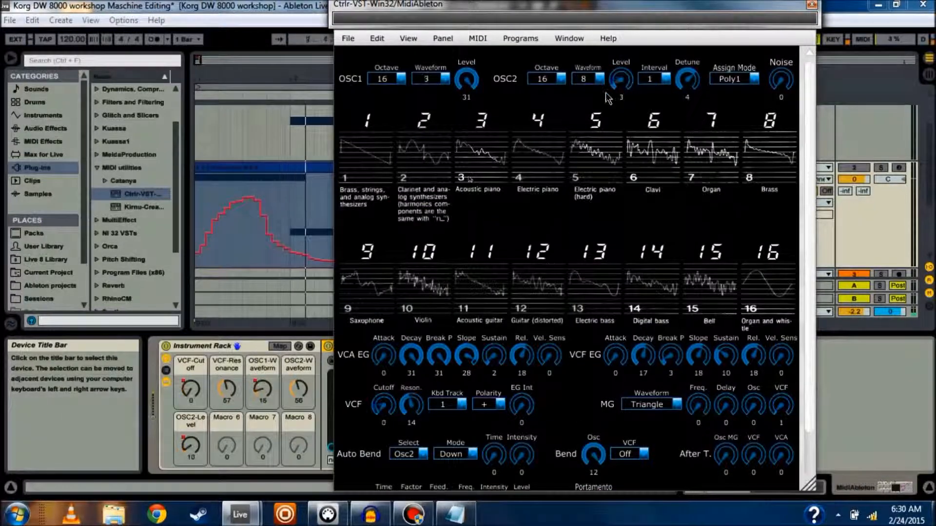
Close the Ctrlr DW-8000 editor window to reveal the arrangement.
left_click(426, 78)
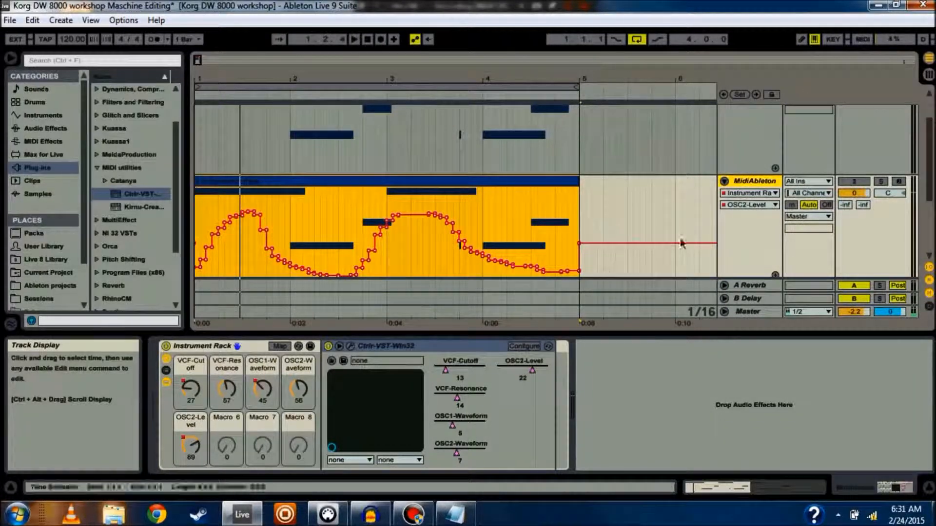
Cycle the lane through the OSC1-Waveform and VCF-Cutoff envelopes, then back to OSC2-Level.
left_click(749, 205)
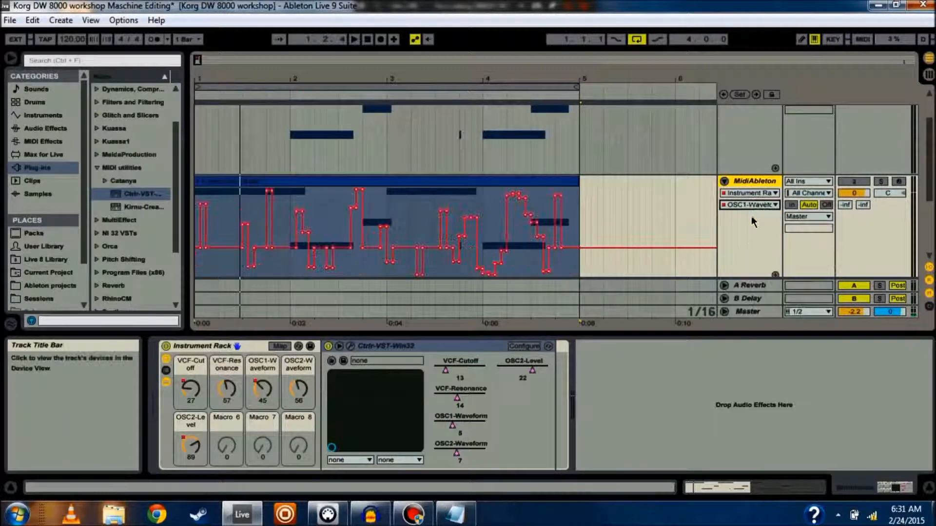
left_click(750, 205)
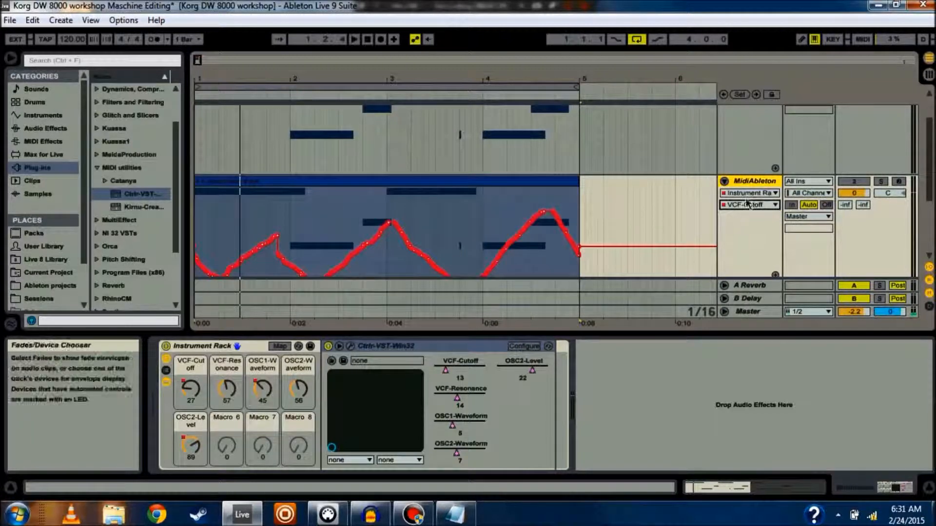
left_click(749, 205)
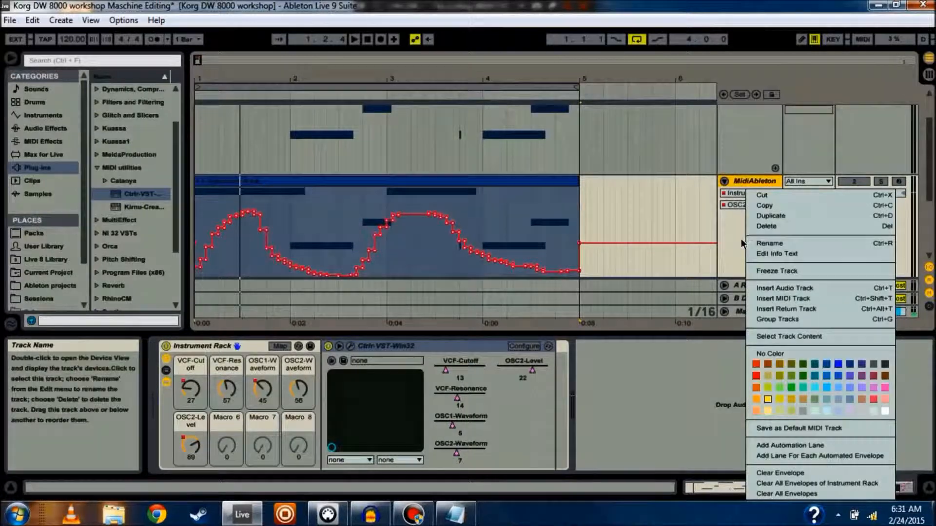
mouse_move(734, 331)
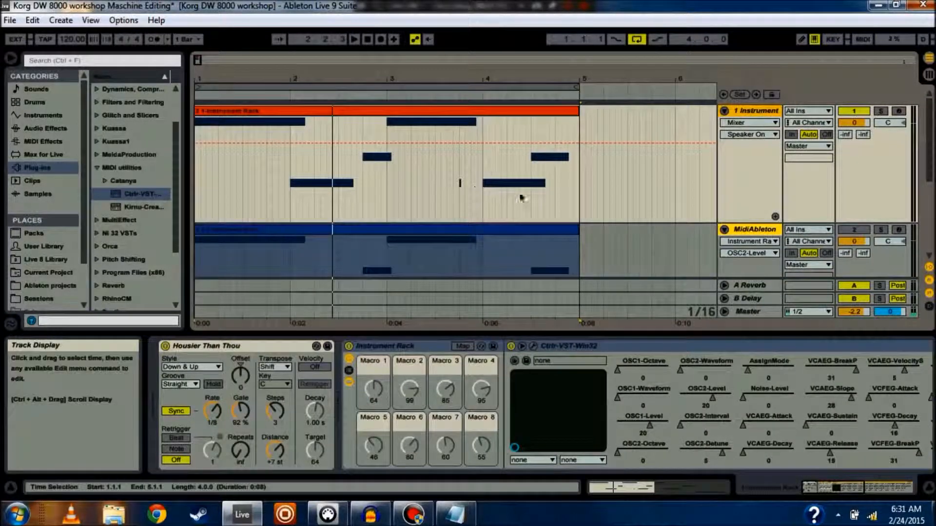
mouse_move(773, 372)
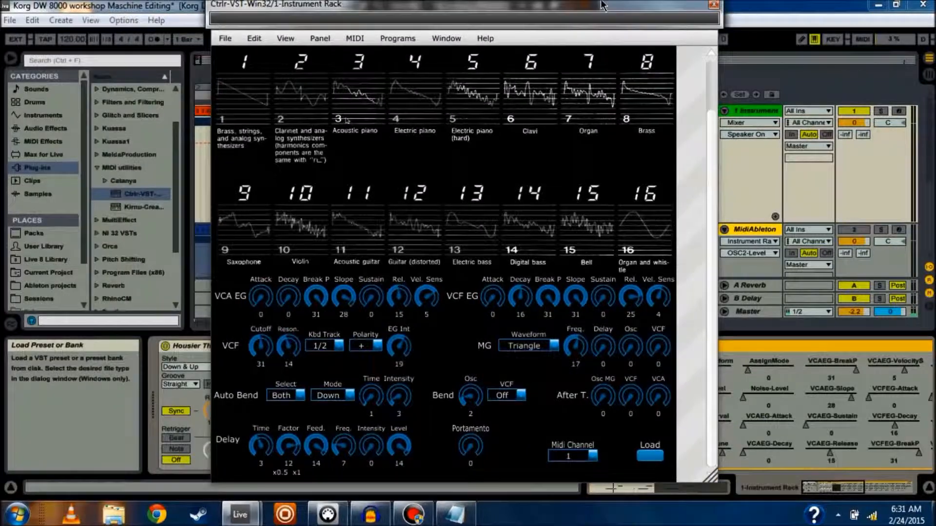
Close the DW-8000 Ctrlr editor window, leaving the device's parameters showing.
left_click(712, 5)
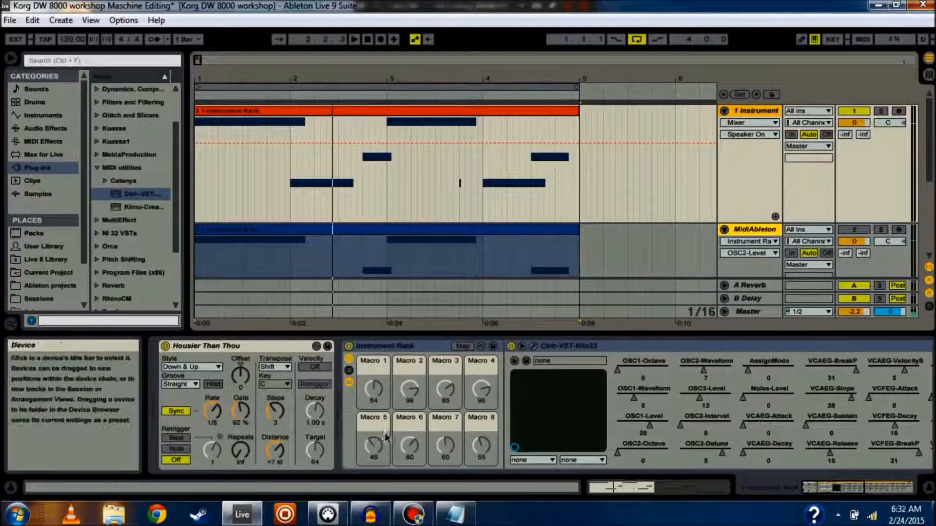
mouse_move(362, 368)
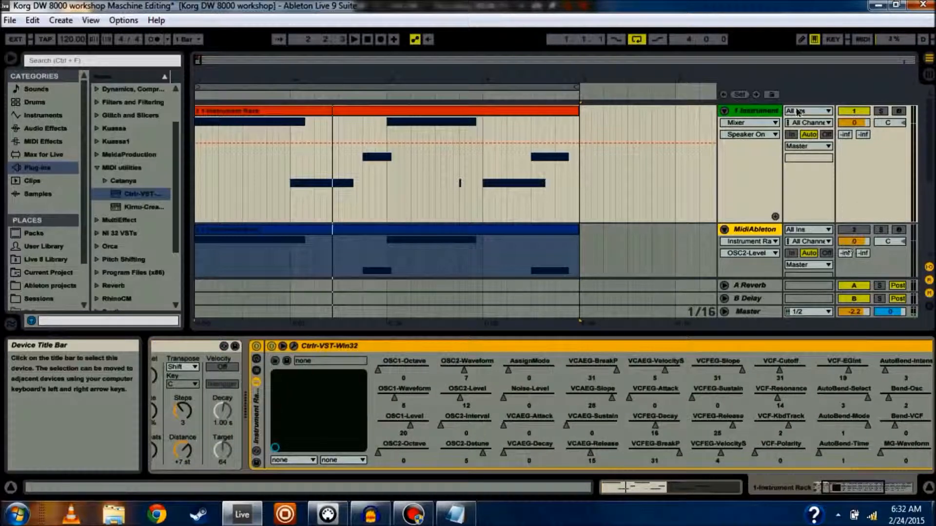
Target track 1's automation lane at the Ctrlr-VST-Win32 device's VCF-Cutoff parameter.
left_click(748, 135)
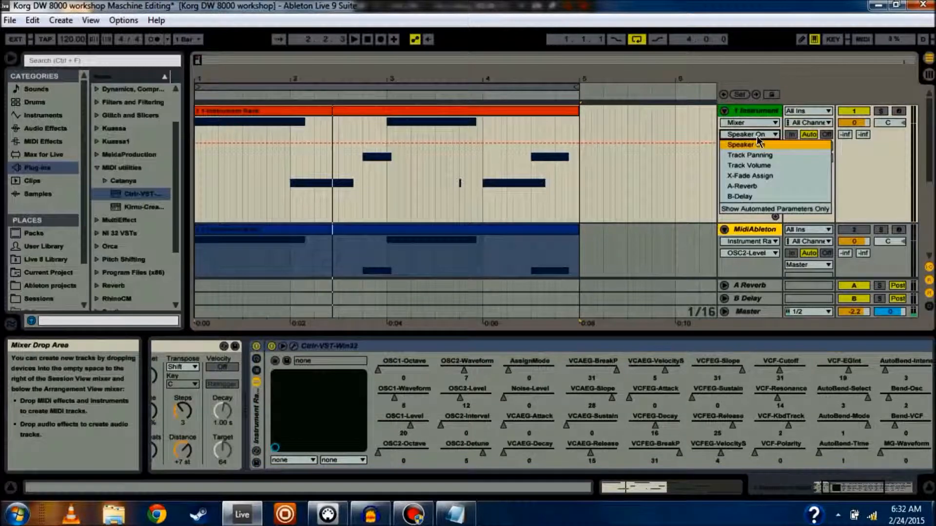
left_click(750, 123)
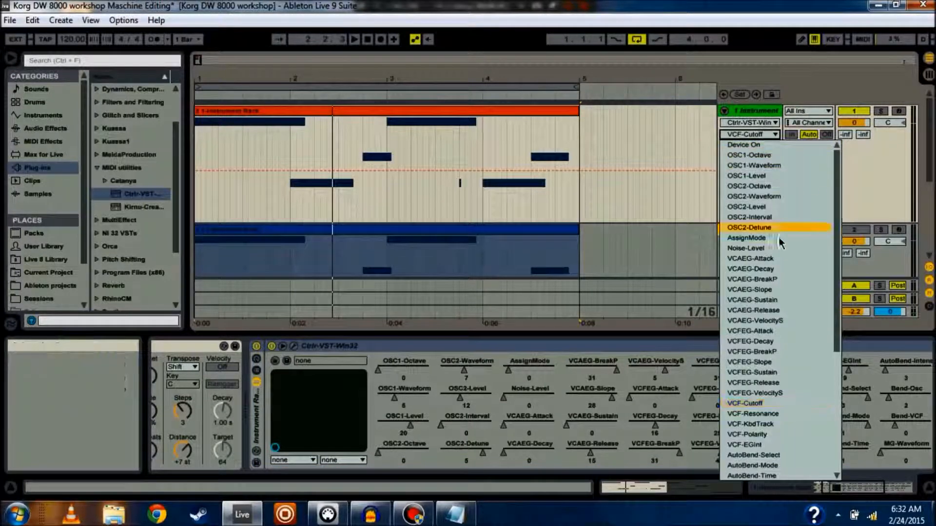
scroll("down", 3)
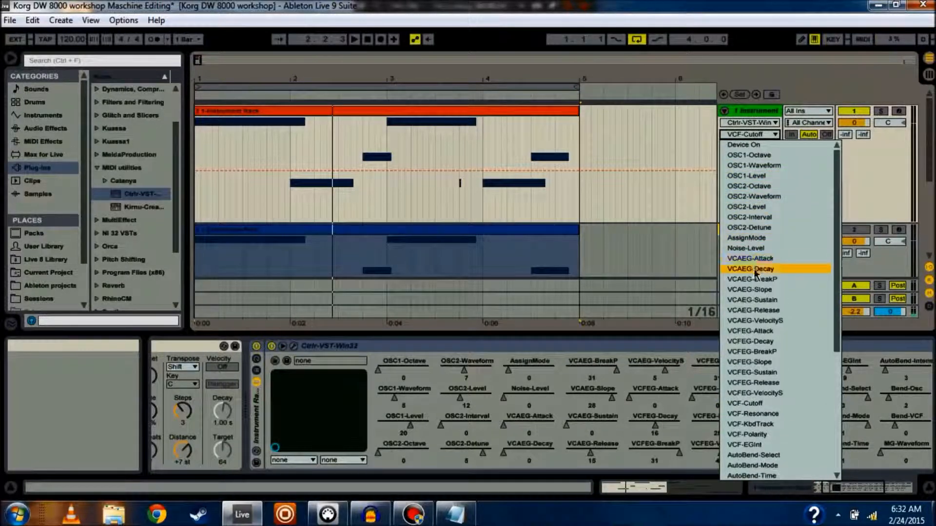
mouse_move(766, 277)
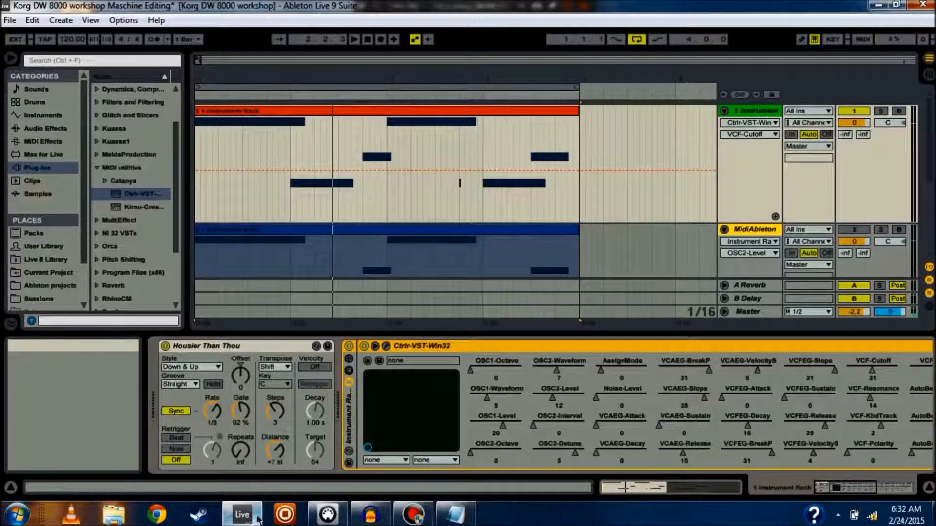
mouse_move(325, 514)
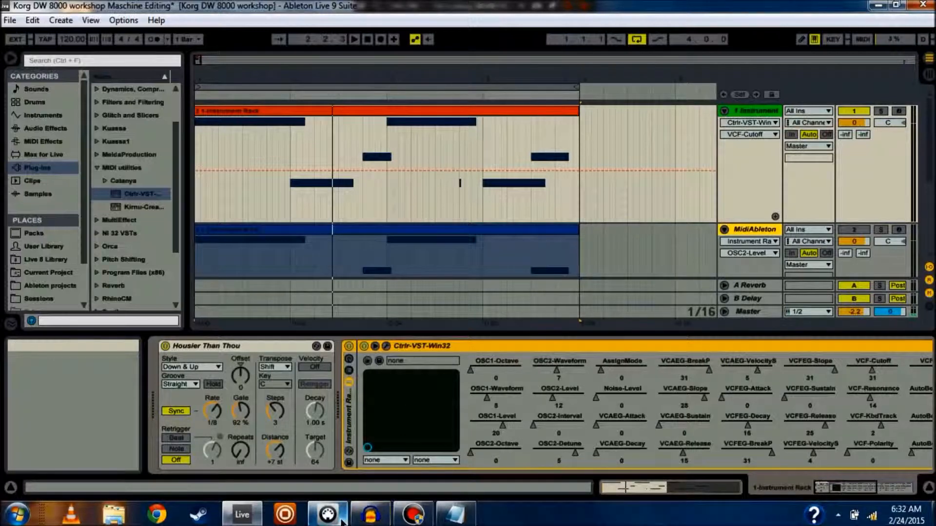
Bring up the Controller Editor and show the DW 8000 template's Oscillators knob page.
left_click(327, 513)
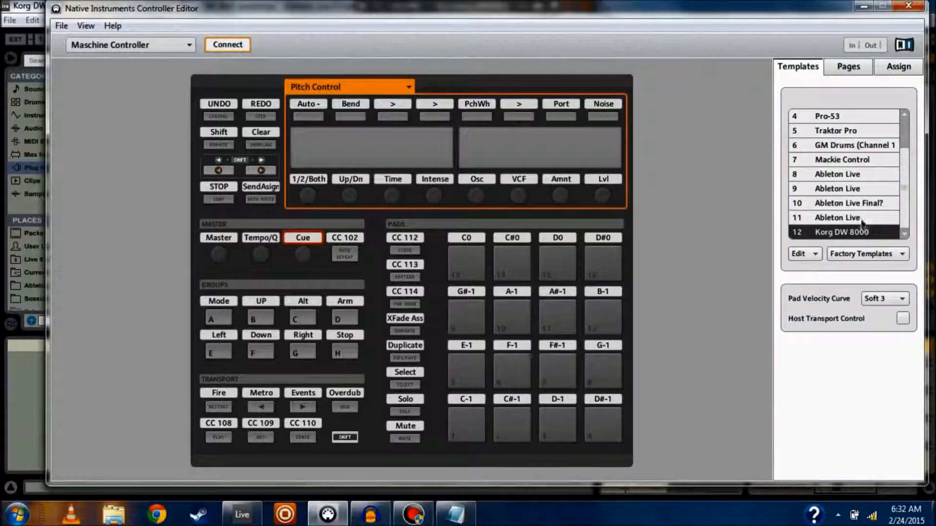
left_click(847, 67)
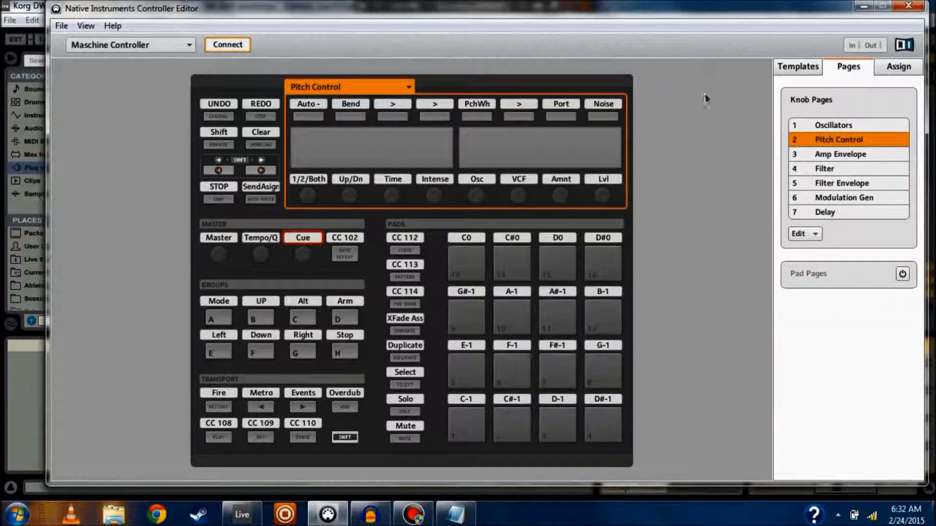
left_click(832, 125)
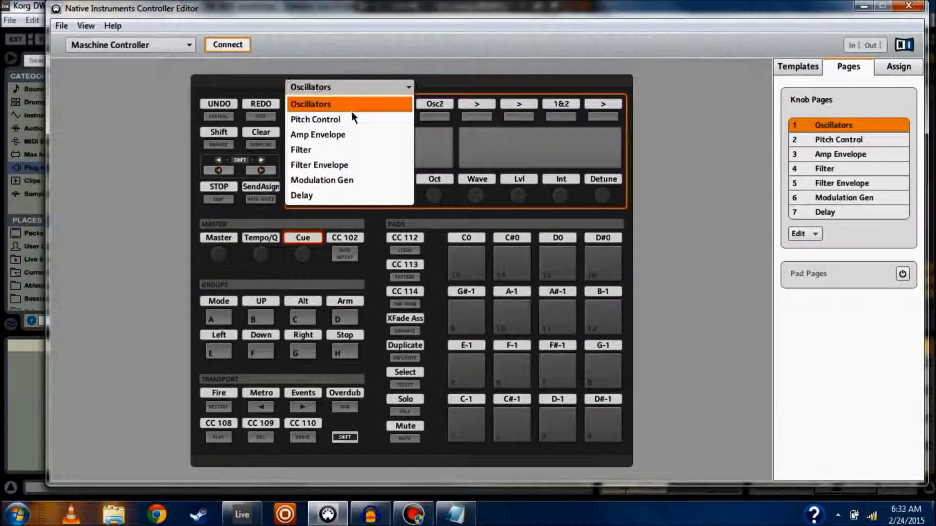
Review Pitch Control, Amp Envelope, Filter and Delay pages, return to Oscillators, then minimize.
left_click(315, 119)
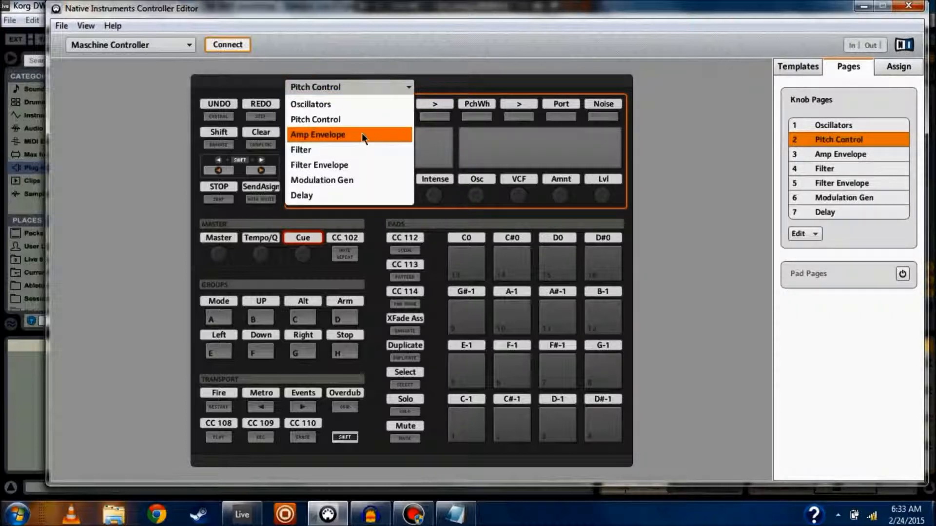
left_click(318, 134)
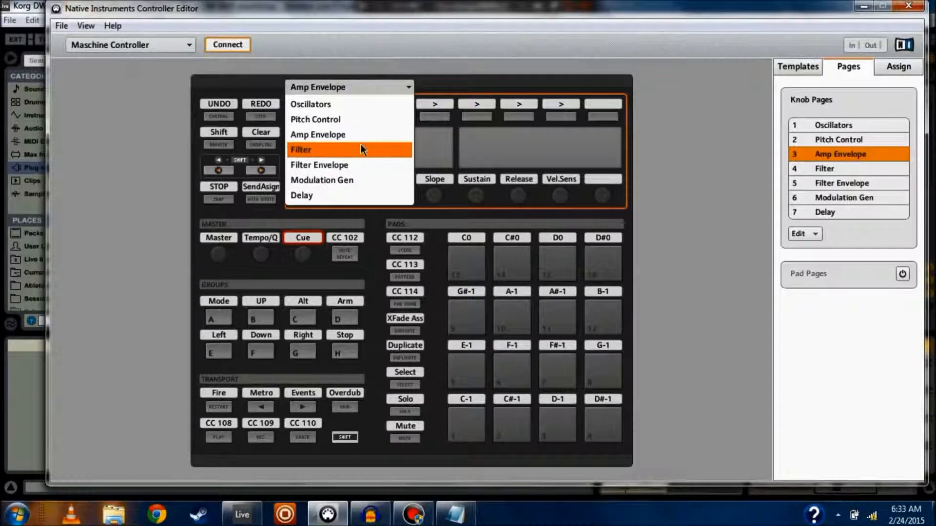
left_click(301, 149)
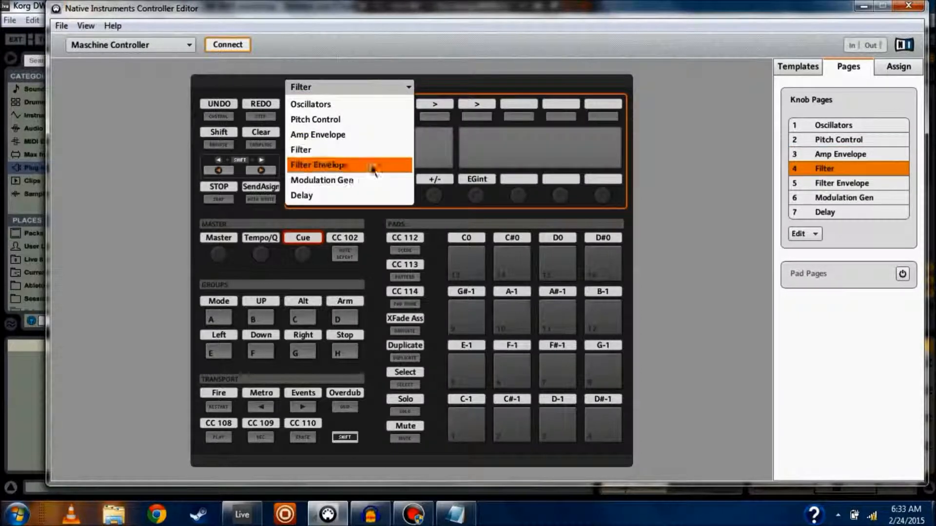
left_click(321, 180)
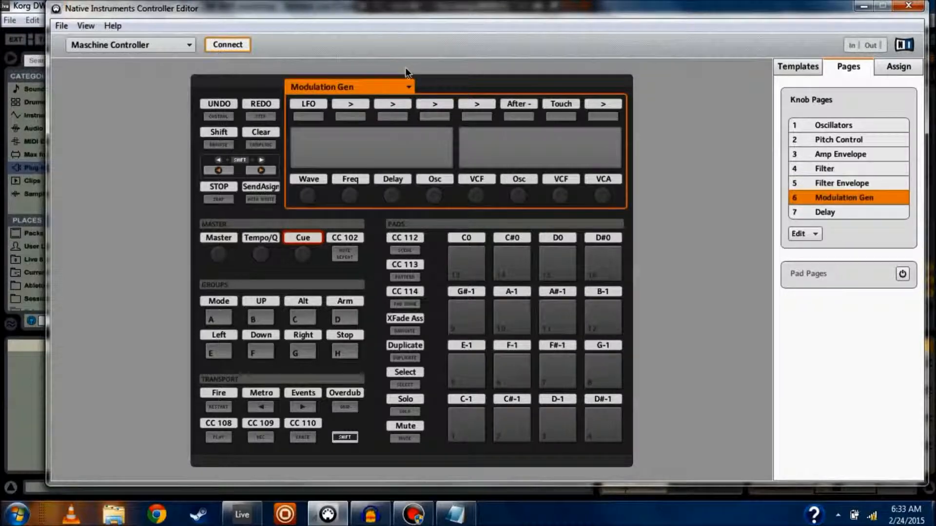
left_click(824, 212)
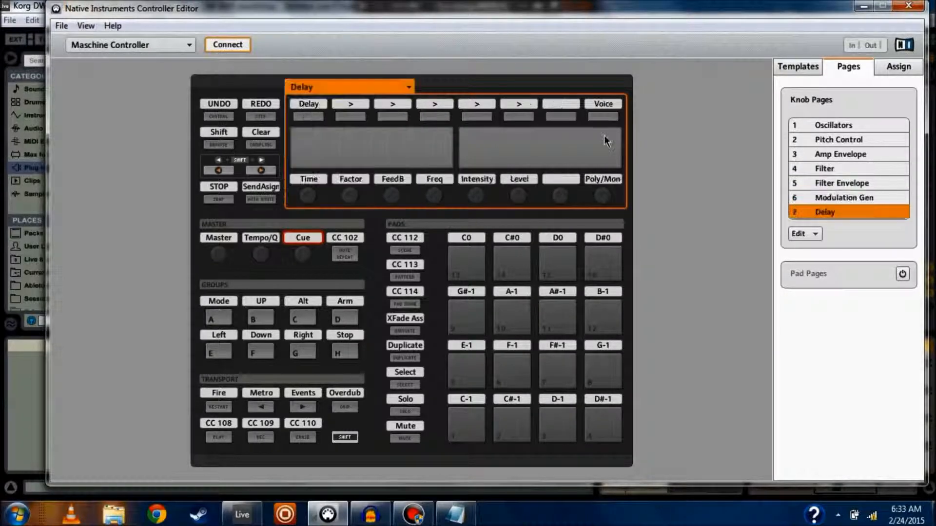
left_click(833, 125)
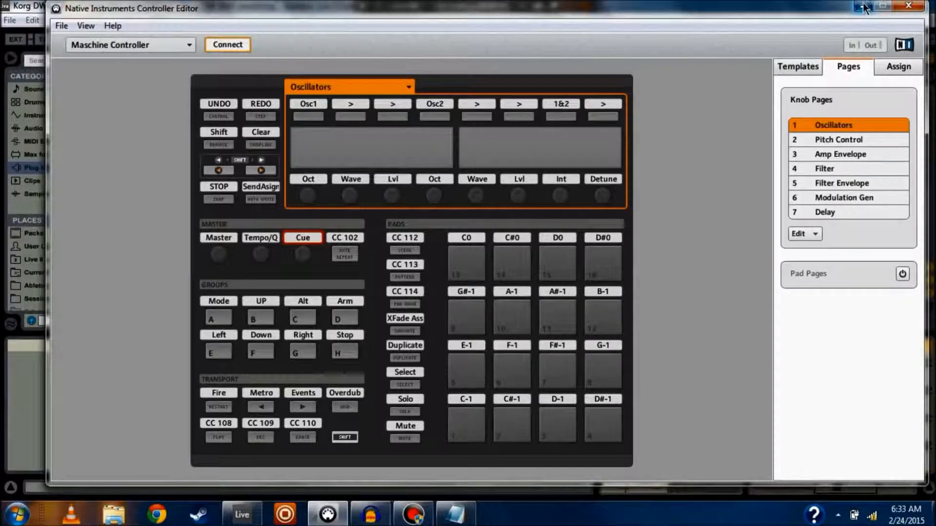
left_click(880, 8)
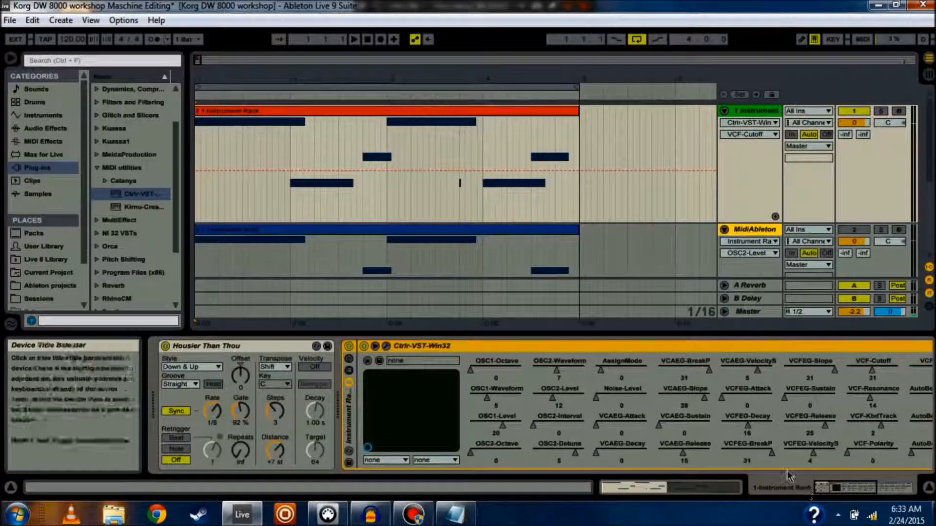
mouse_move(349, 47)
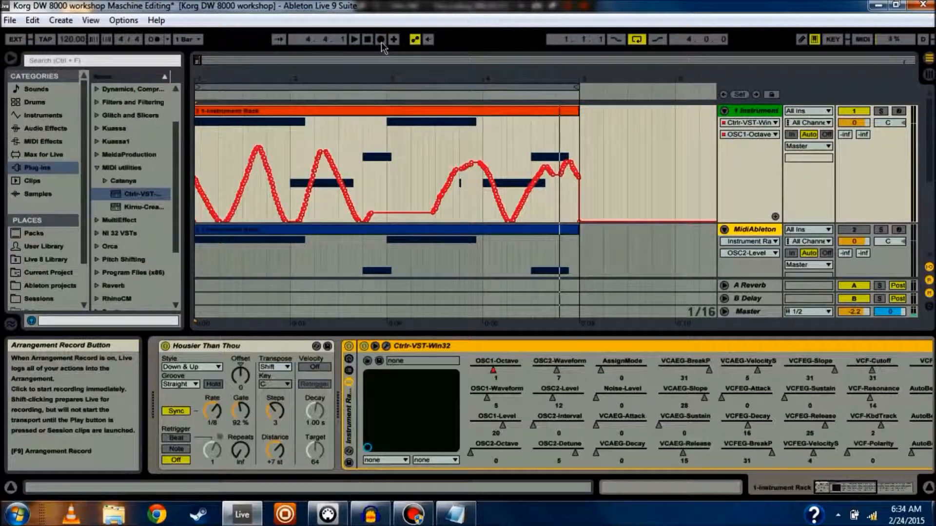
mouse_move(733, 138)
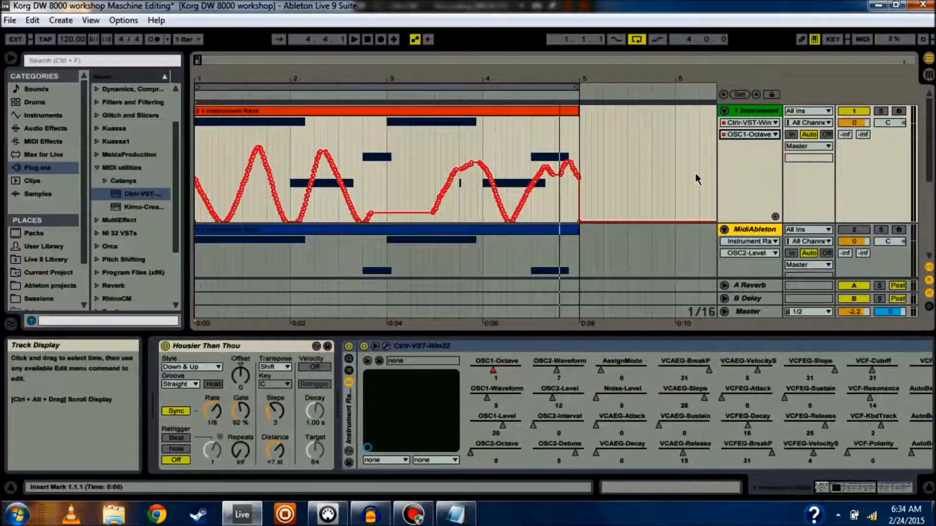
Select VCF-Cutoff as track 1's automation lane parameter.
left_click(748, 135)
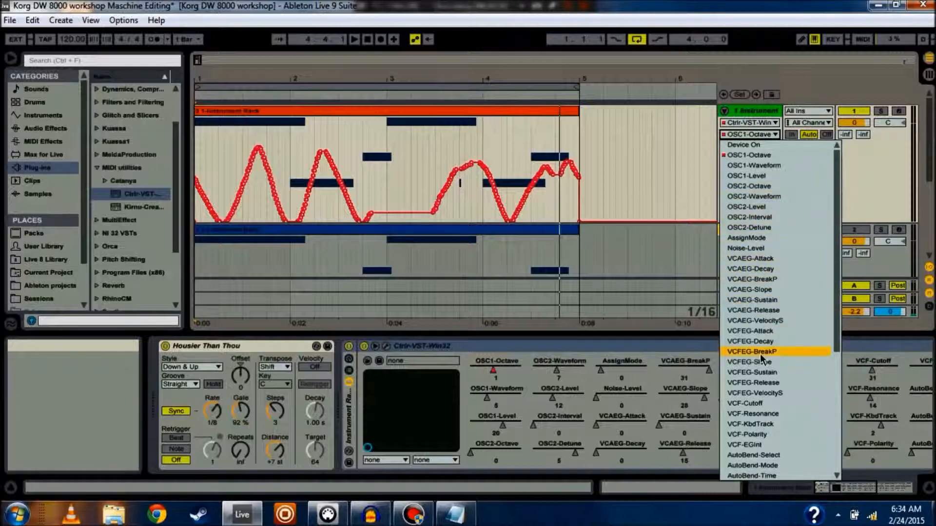
left_click(746, 403)
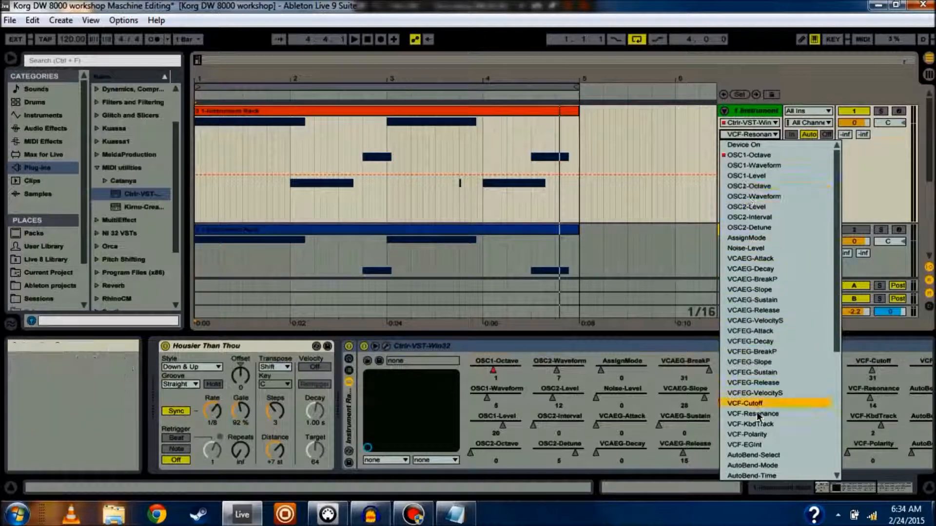
left_click(746, 403)
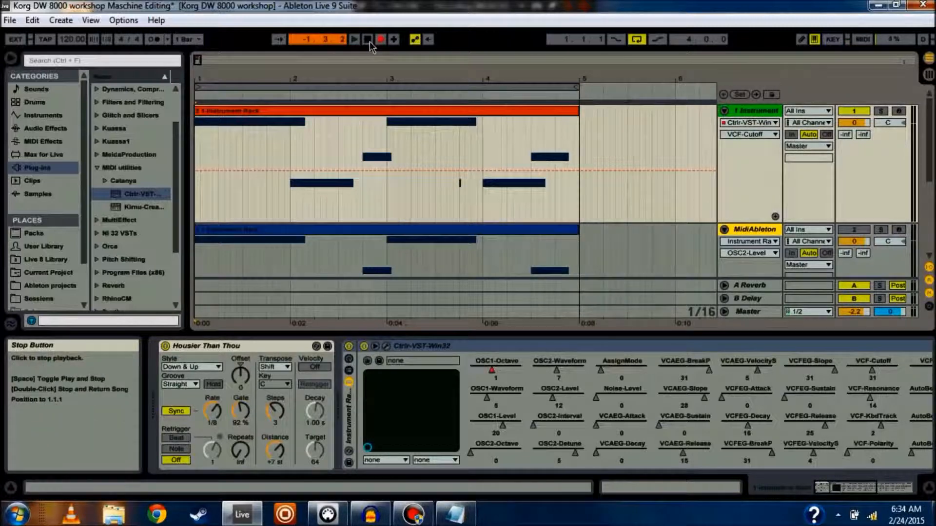
Record VCF-Cutoff and VCF-Resonance envelopes from the controller knobs, then stop.
left_click(367, 39)
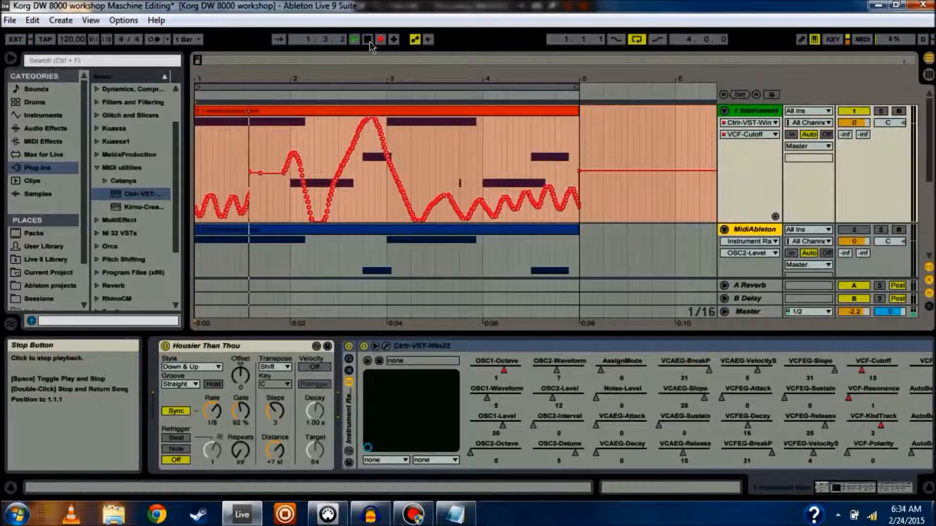
left_click(354, 39)
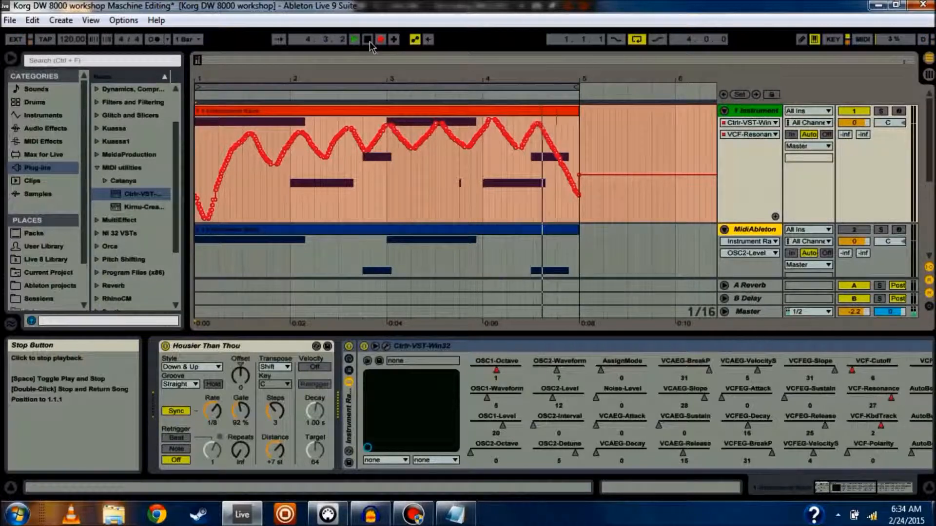
left_click(367, 39)
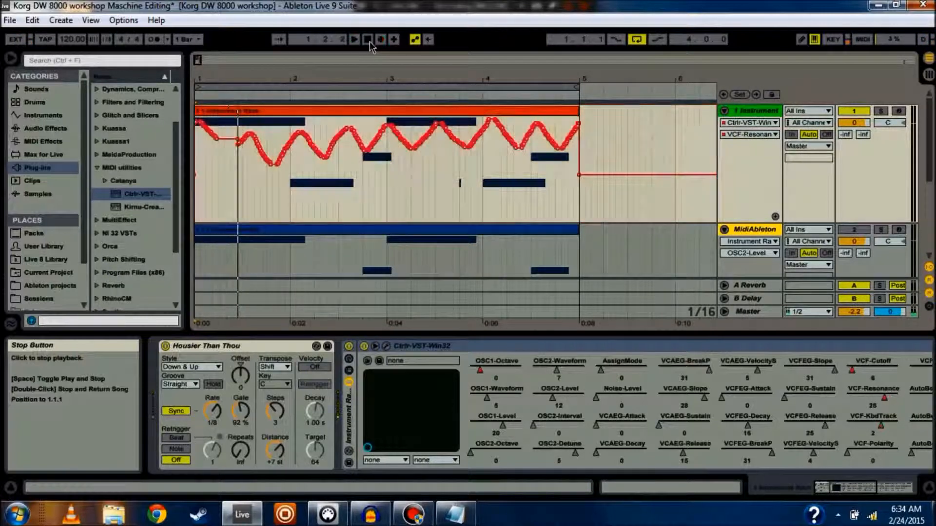
left_click(367, 39)
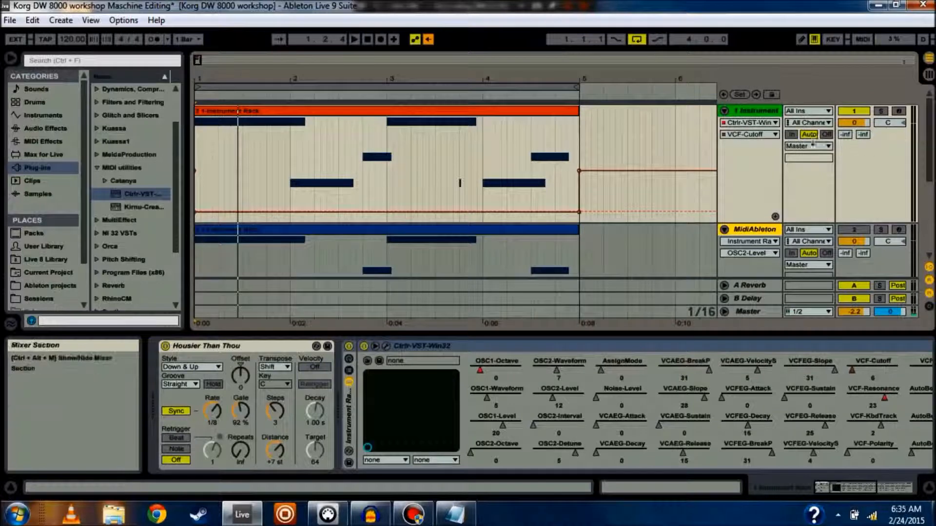
Clear track 1's VCF-Cutoff envelope using Delete Automation from its context menu.
left_click(749, 134)
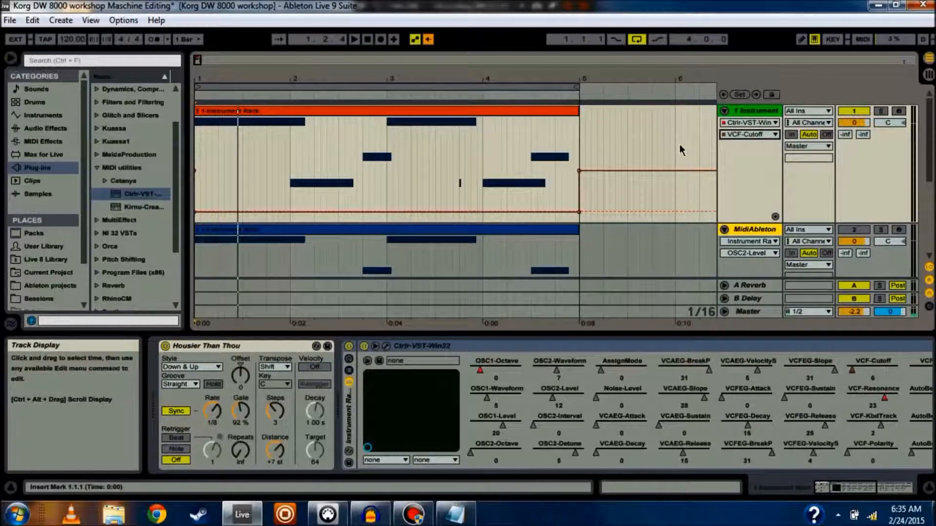
mouse_move(673, 149)
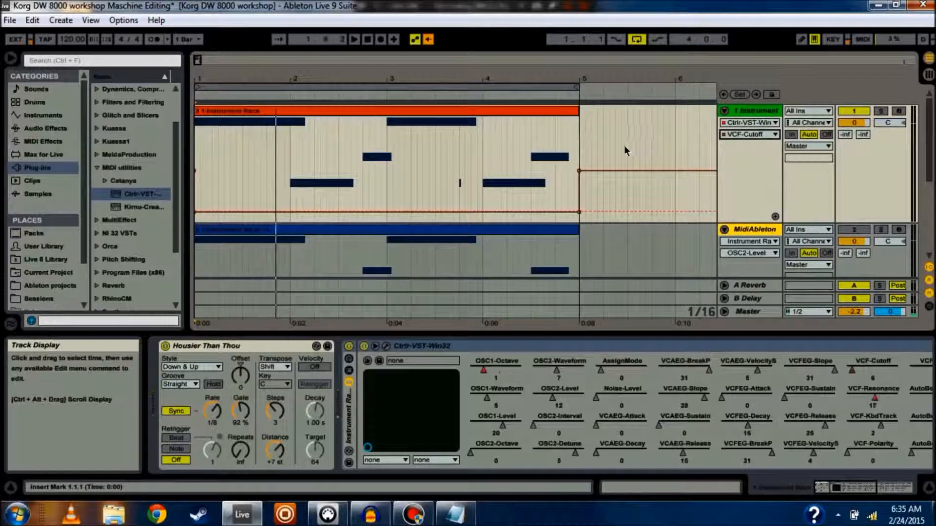
right_click(757, 111)
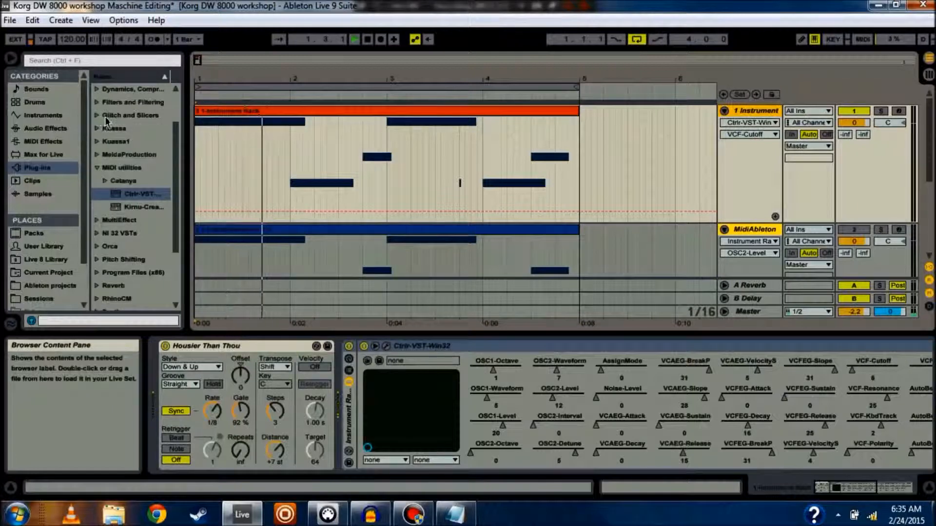
left_click(757, 111)
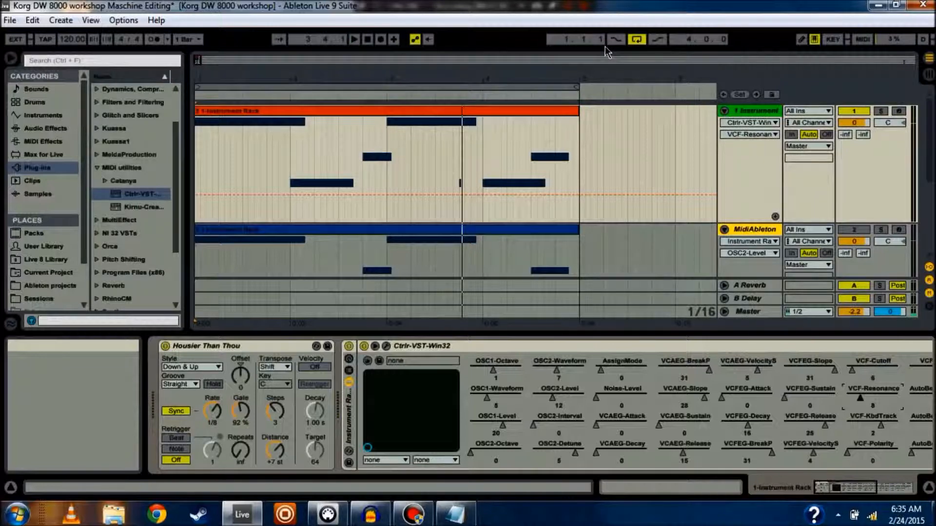
mouse_move(620, 118)
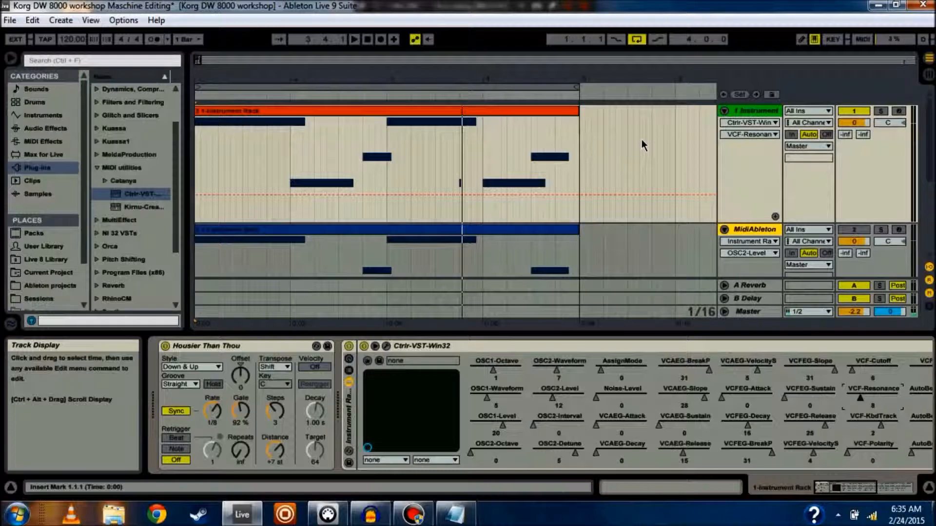
mouse_move(807, 159)
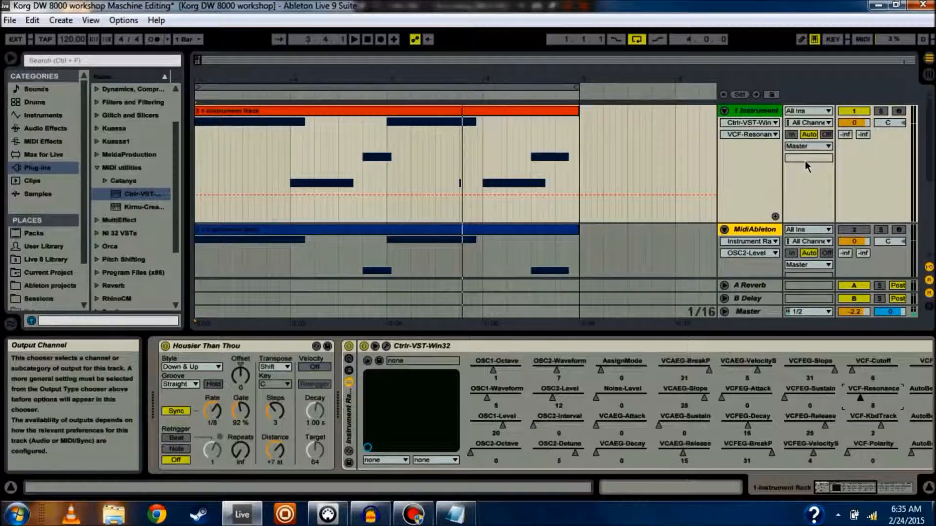
mouse_move(522, 187)
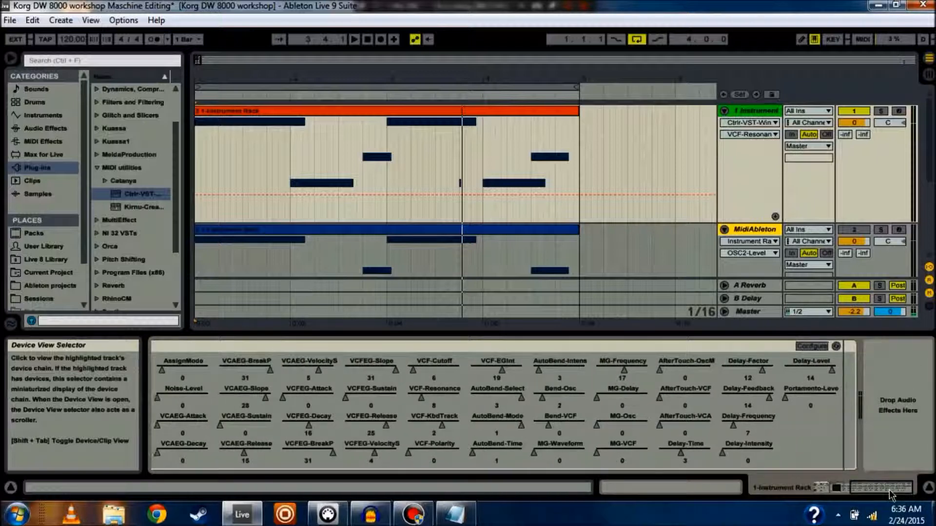
mouse_move(873, 500)
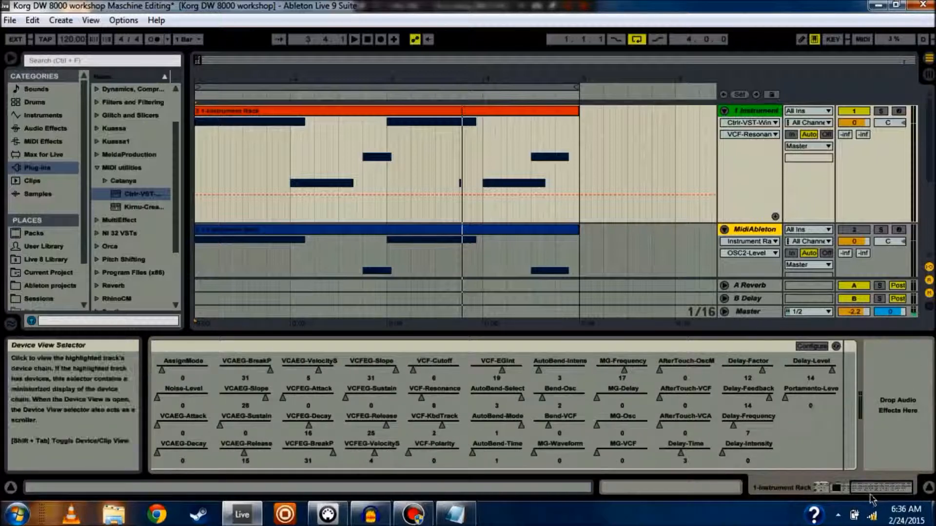